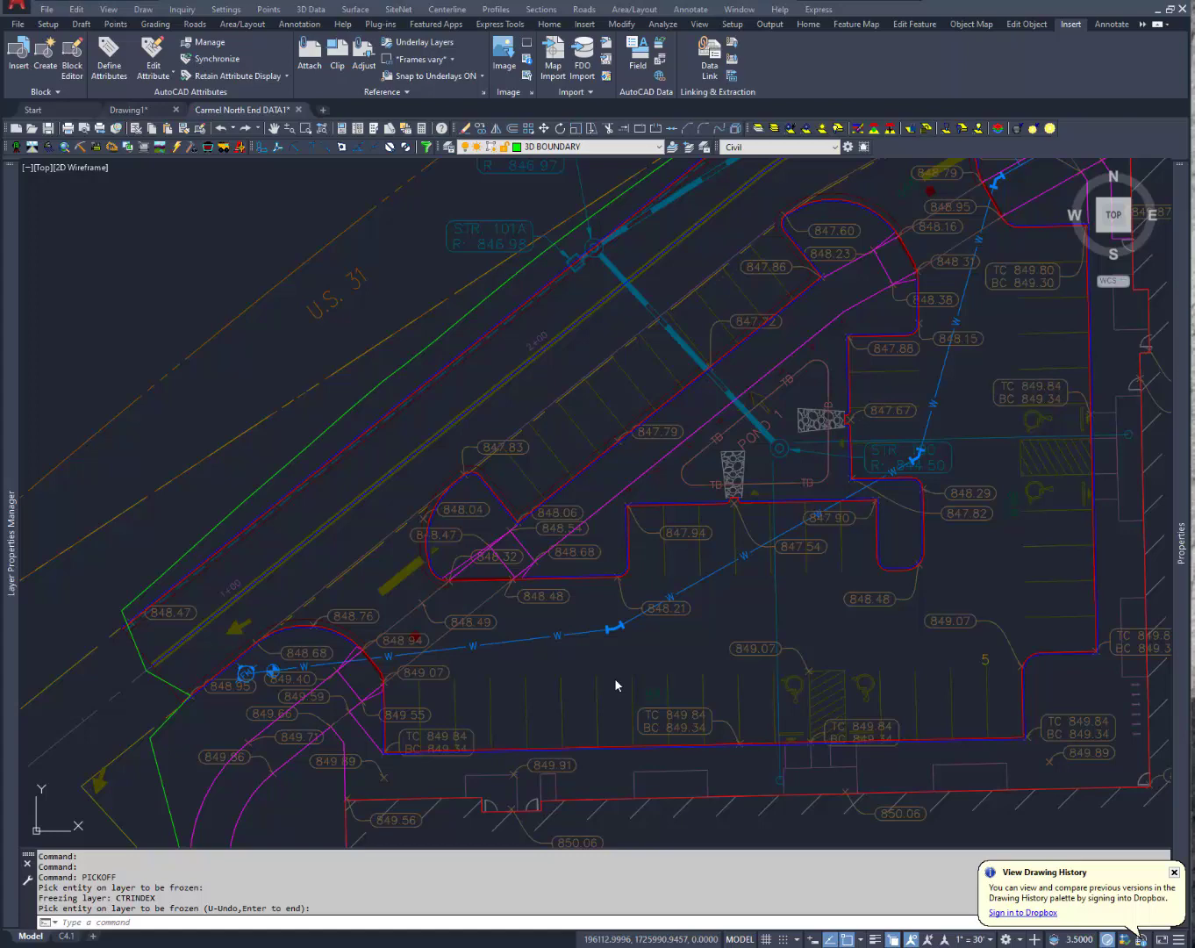
pyautogui.moveTo(575, 402)
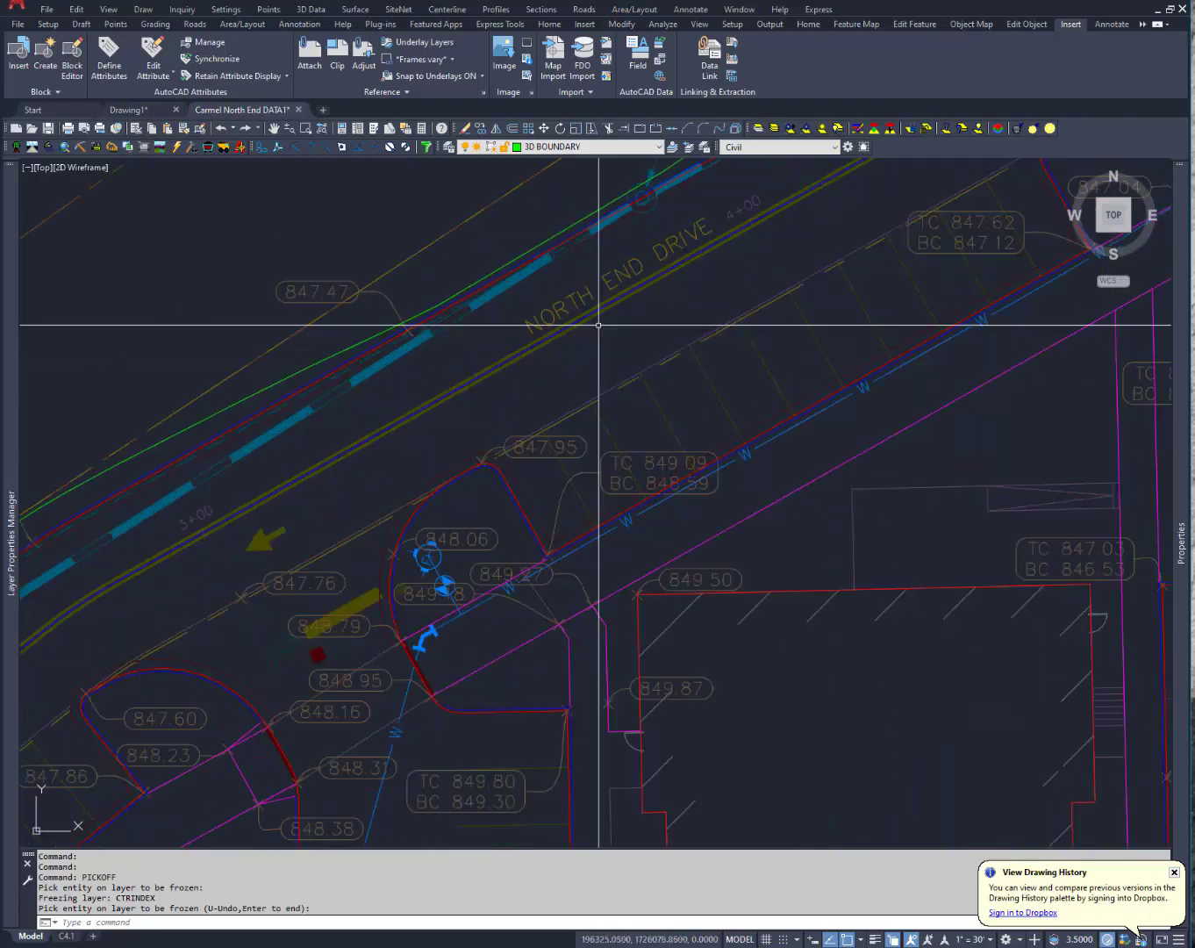
pyautogui.moveTo(658, 304)
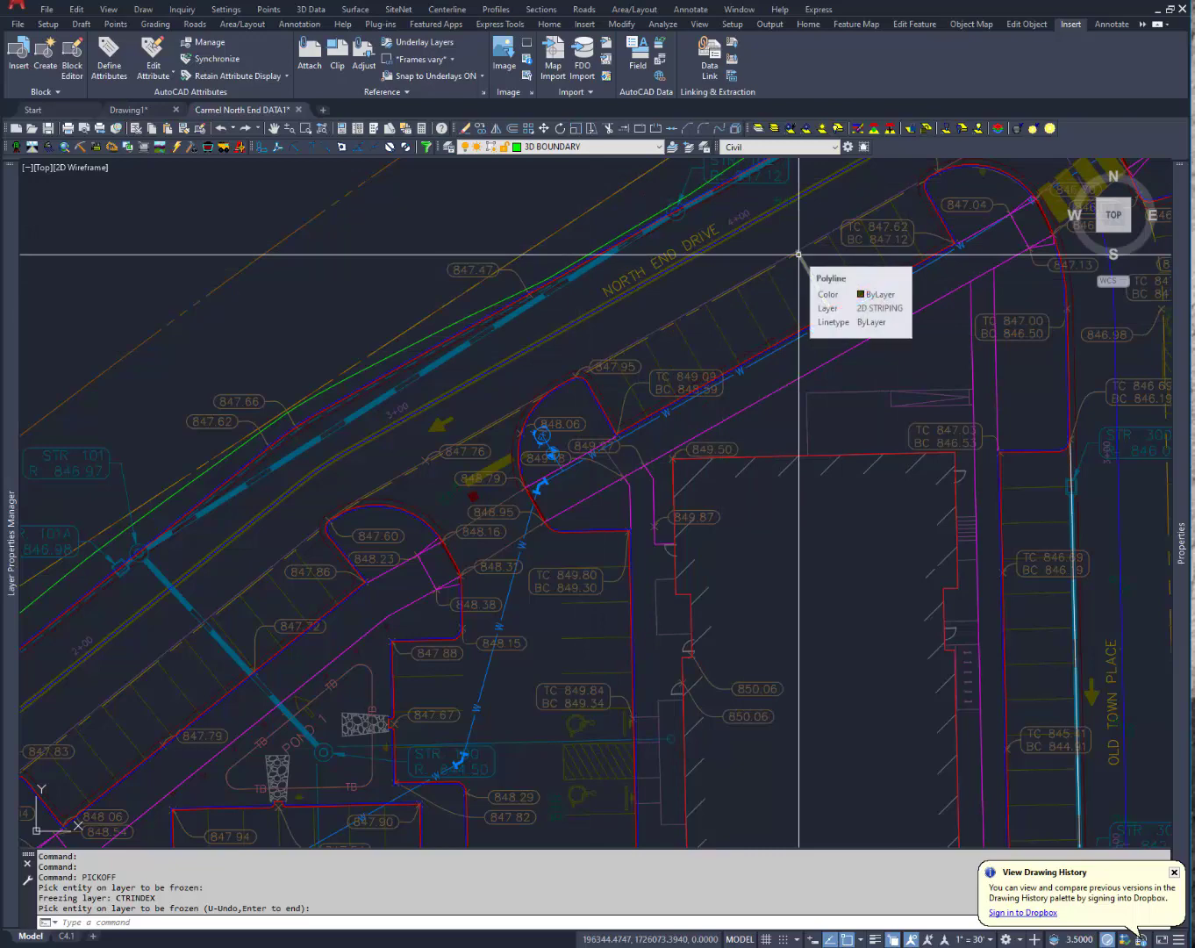
pyautogui.moveTo(689, 297)
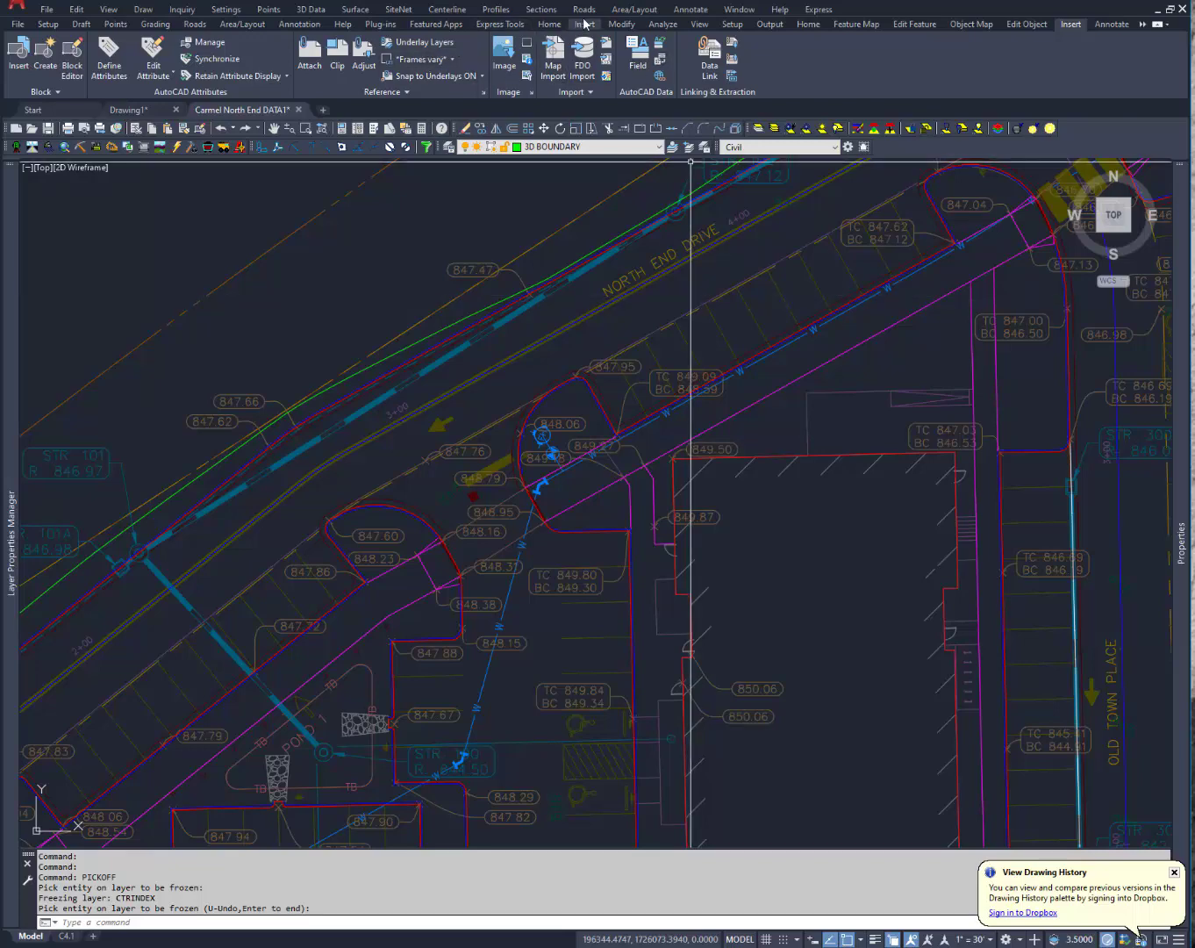
# Start Process Road Design and load the North End Drive centerline file
pyautogui.click(584, 9)
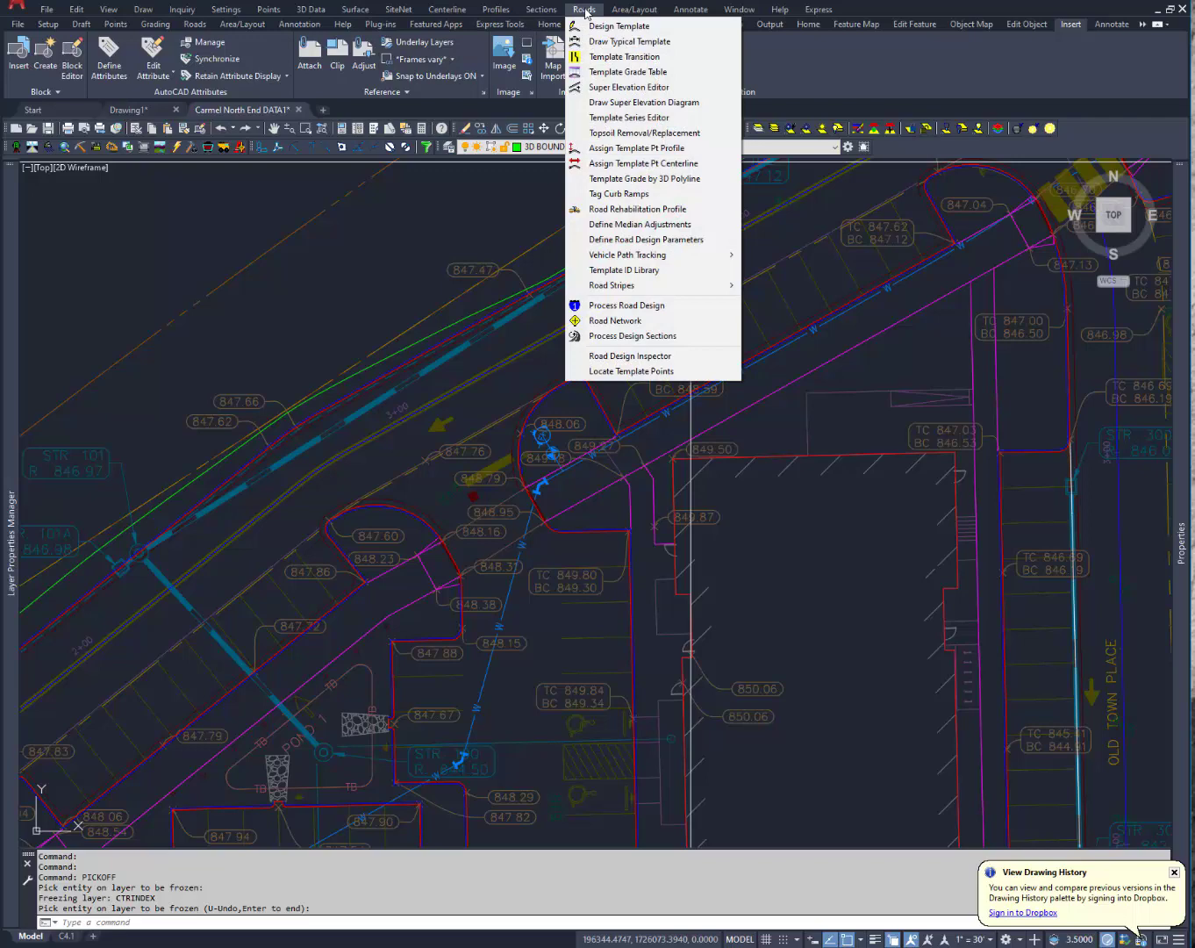
pyautogui.moveTo(626, 306)
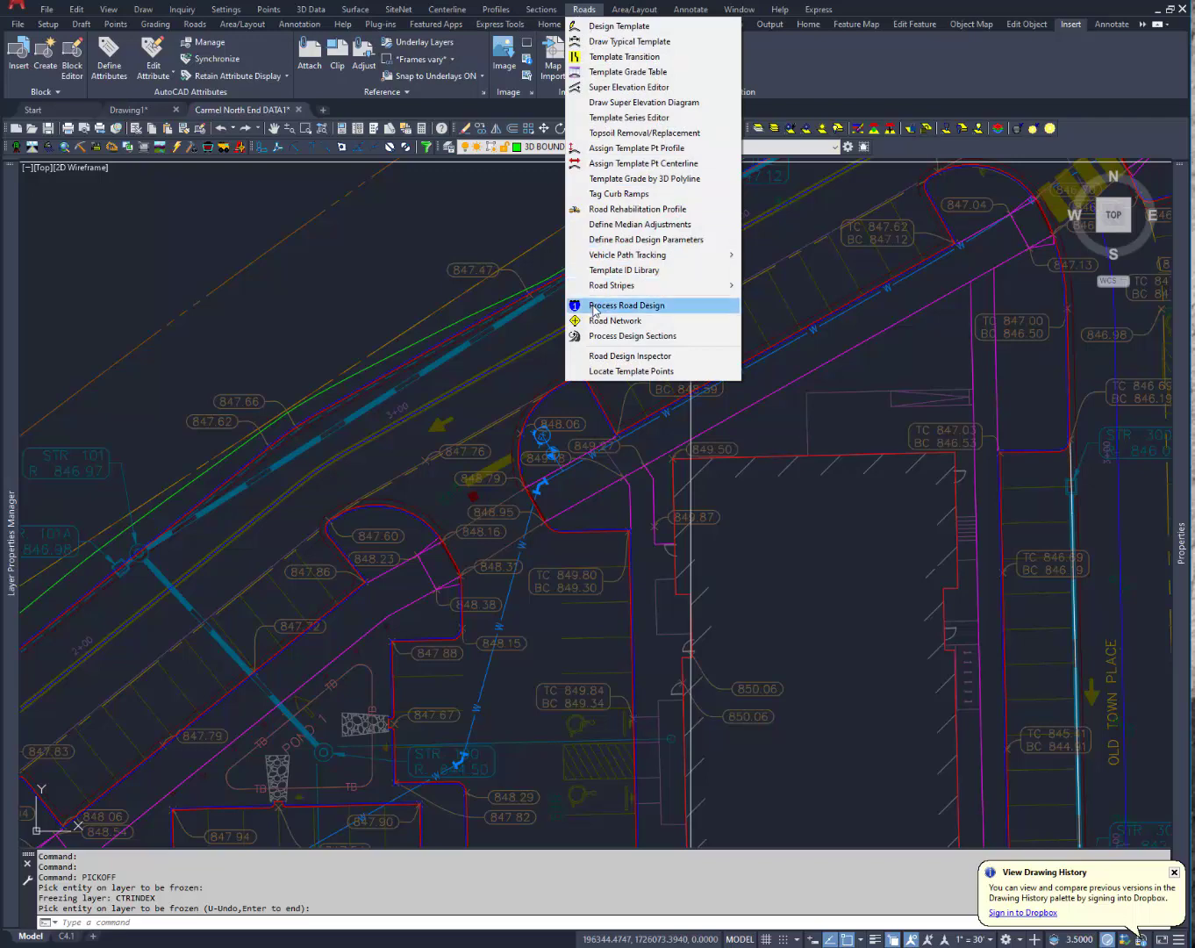
pyautogui.click(627, 304)
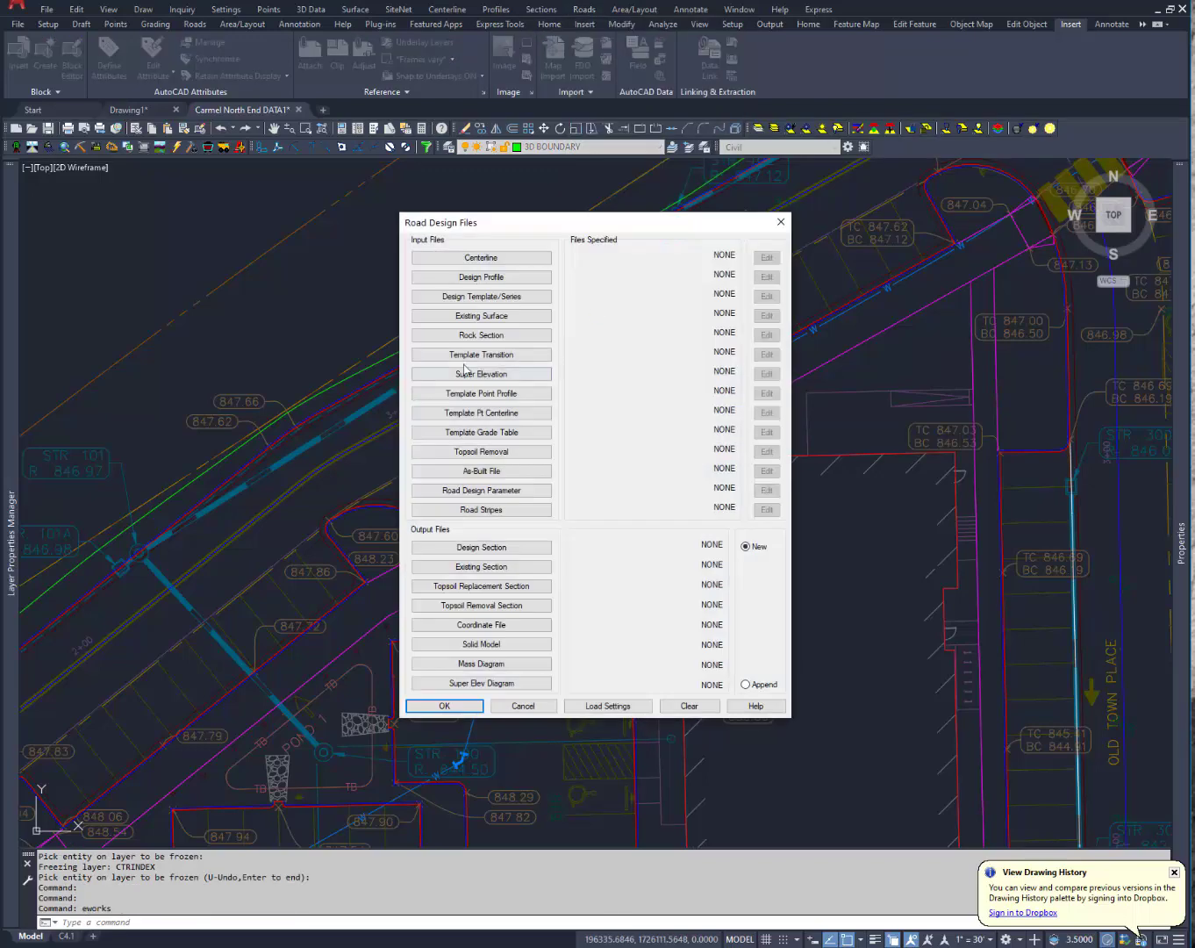
pyautogui.click(480, 257)
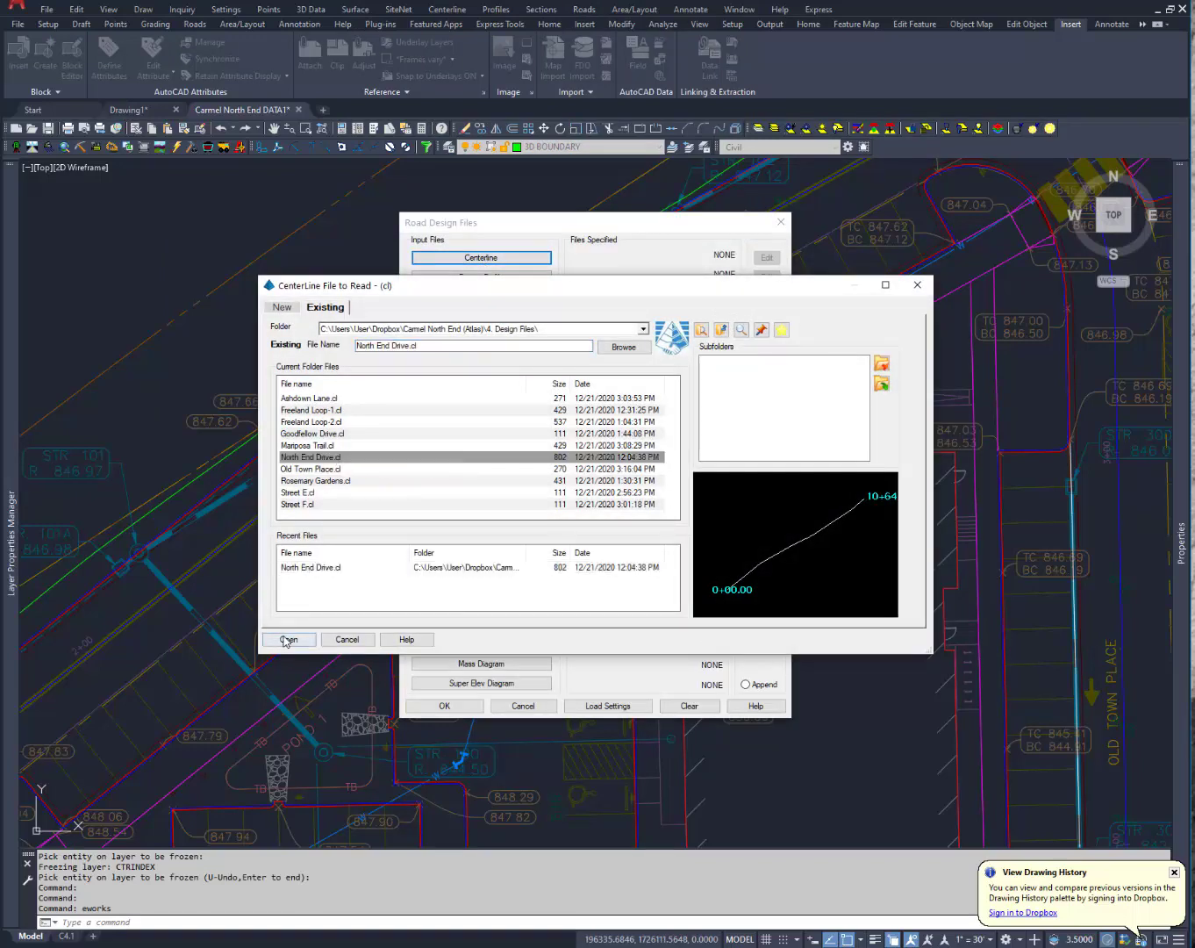
pyautogui.click(288, 639)
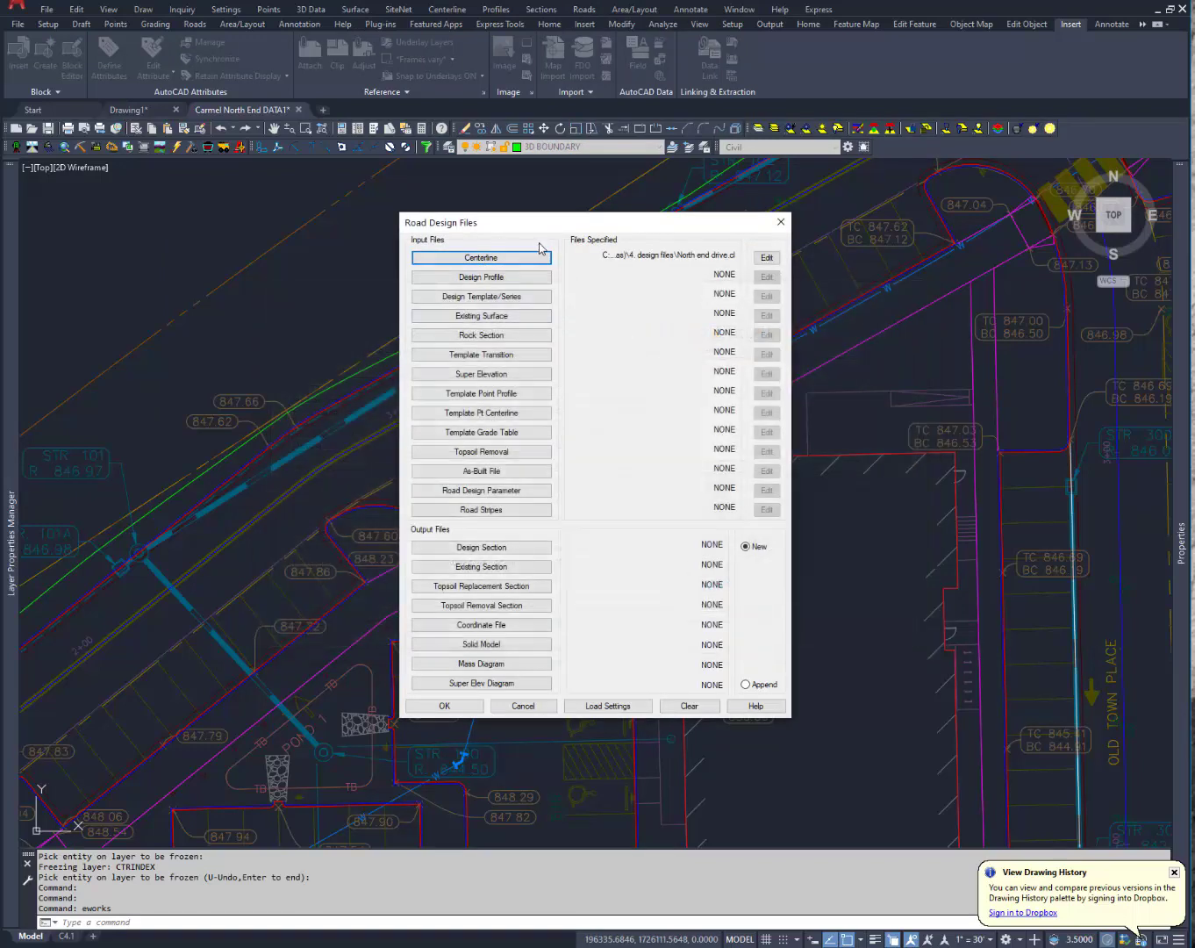
# Assign the North End Drive design profile and typical template files
pyautogui.click(481, 276)
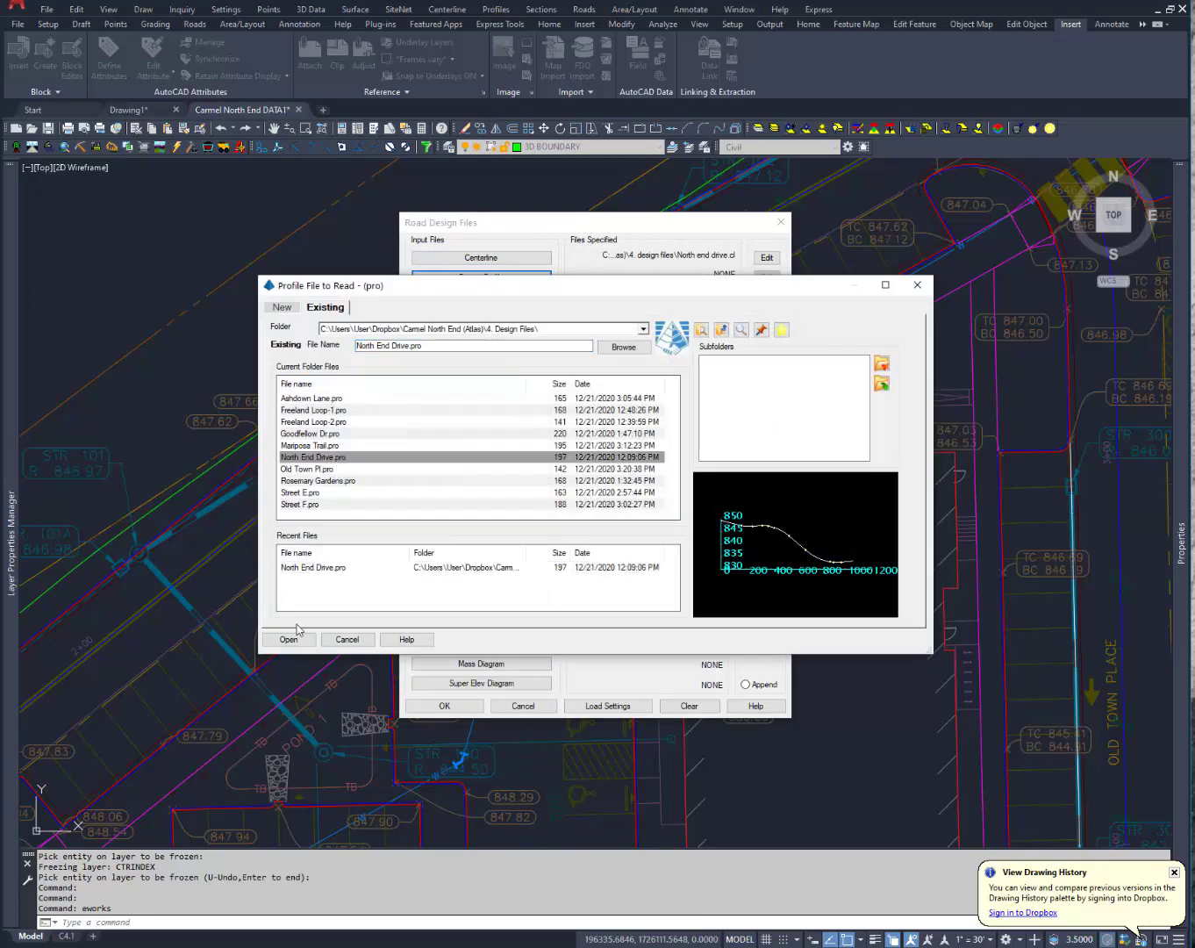
pyautogui.click(289, 639)
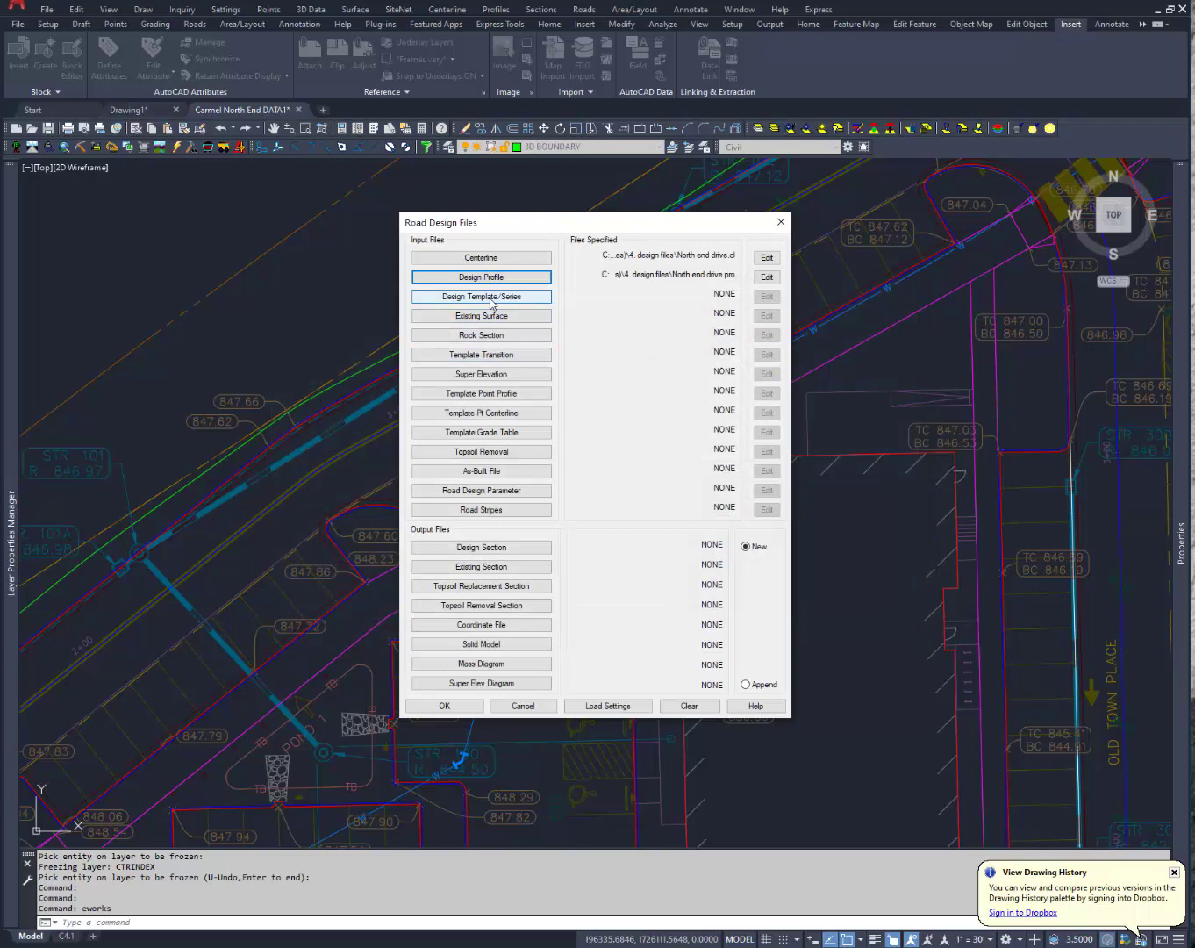
pyautogui.click(481, 296)
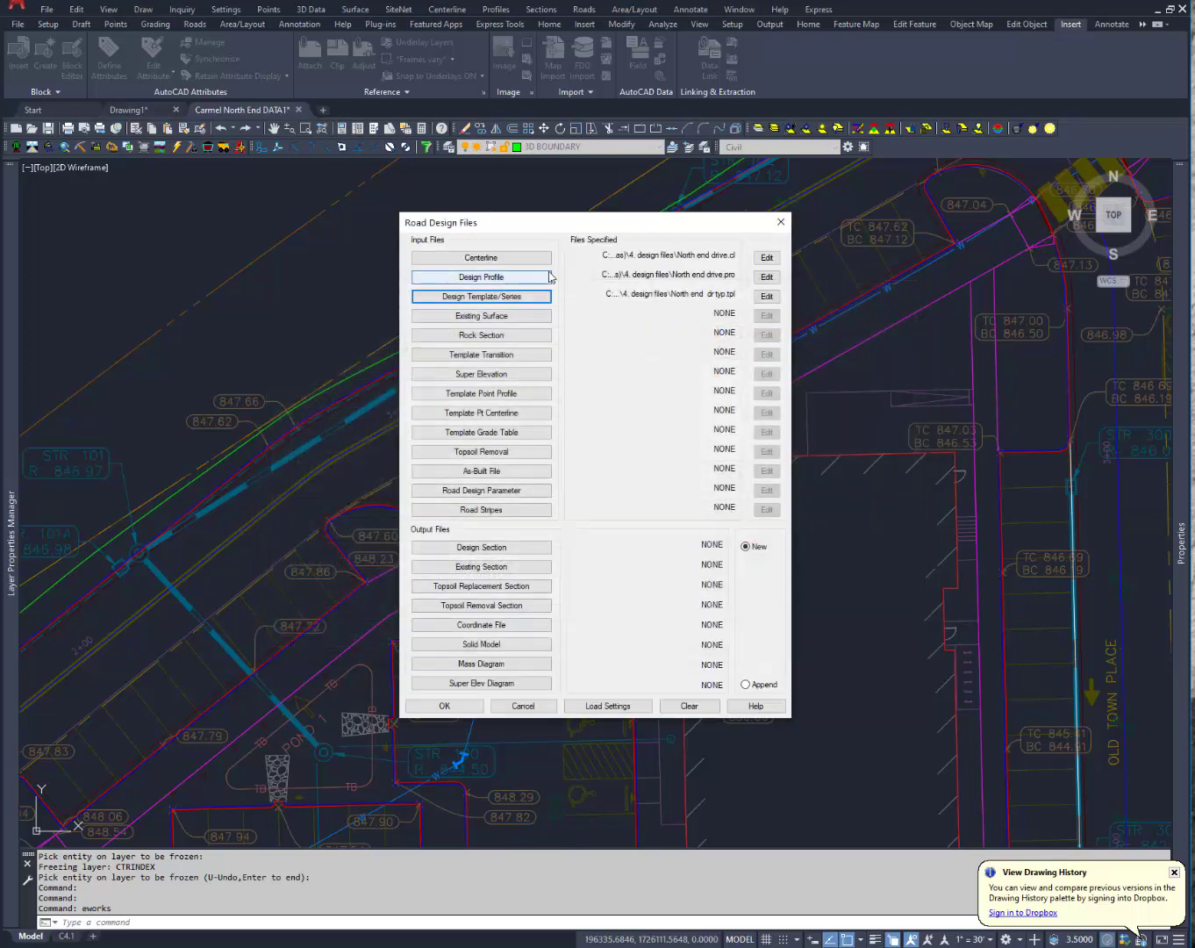
pyautogui.click(481, 547)
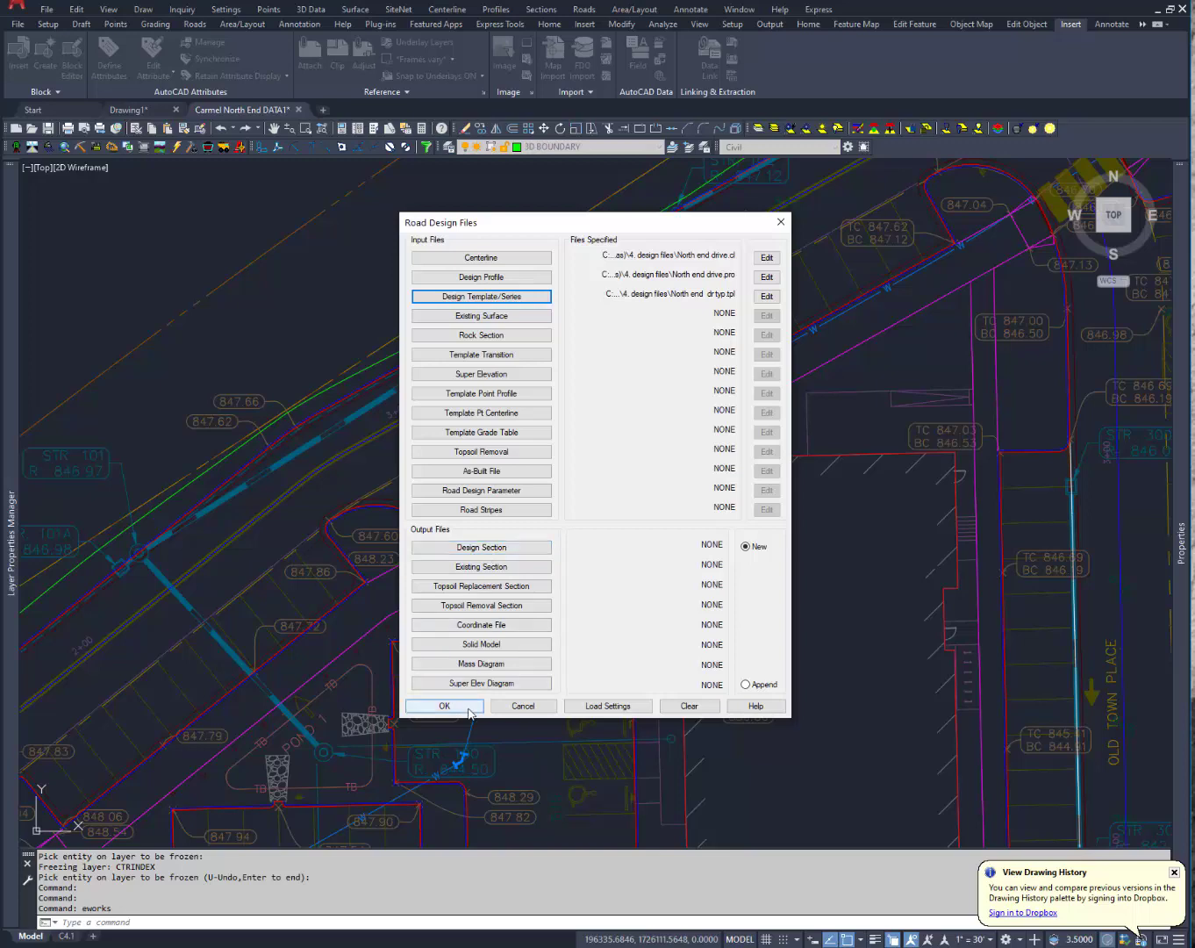
# Accept the North End Drive files in Road Design Files to reach additional parameters
pyautogui.click(444, 706)
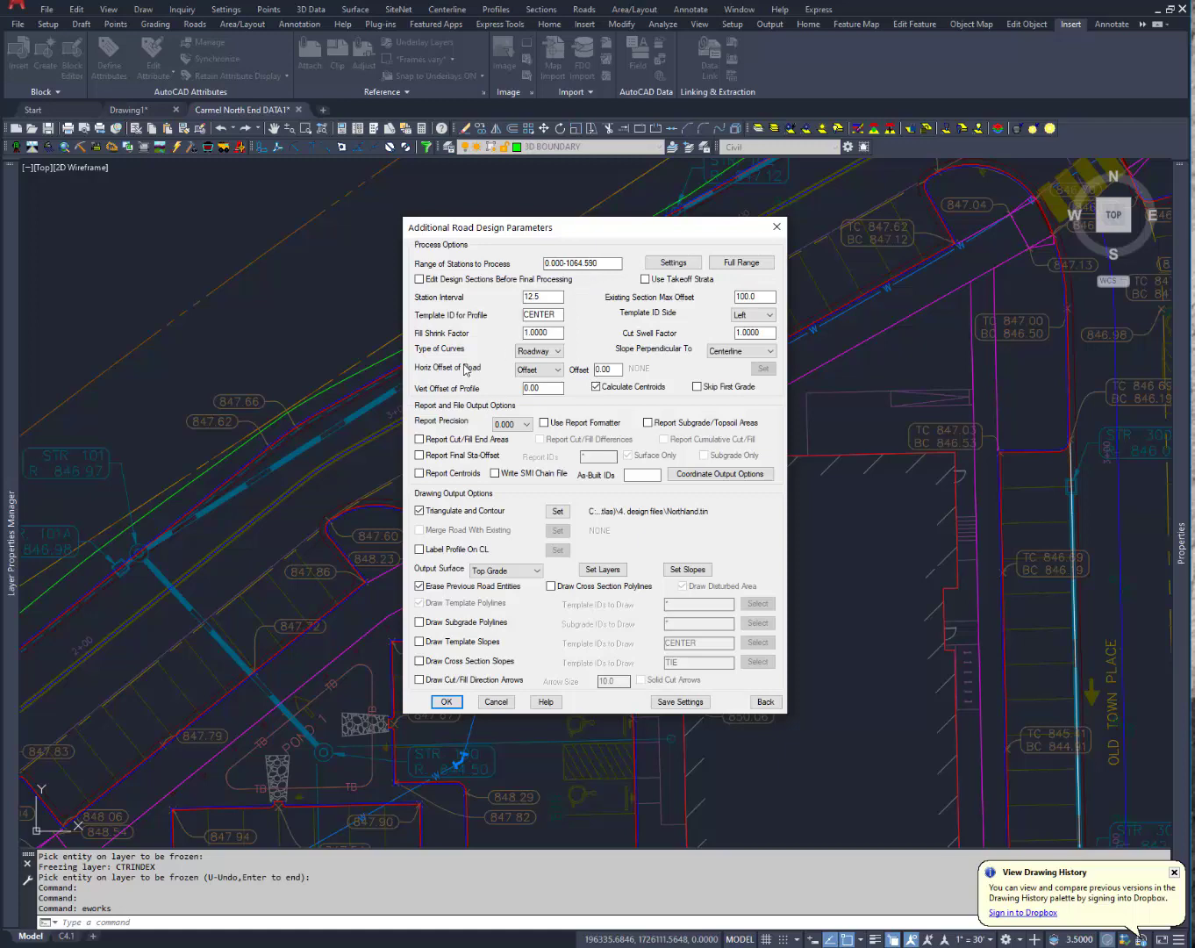
pyautogui.moveTo(445, 501)
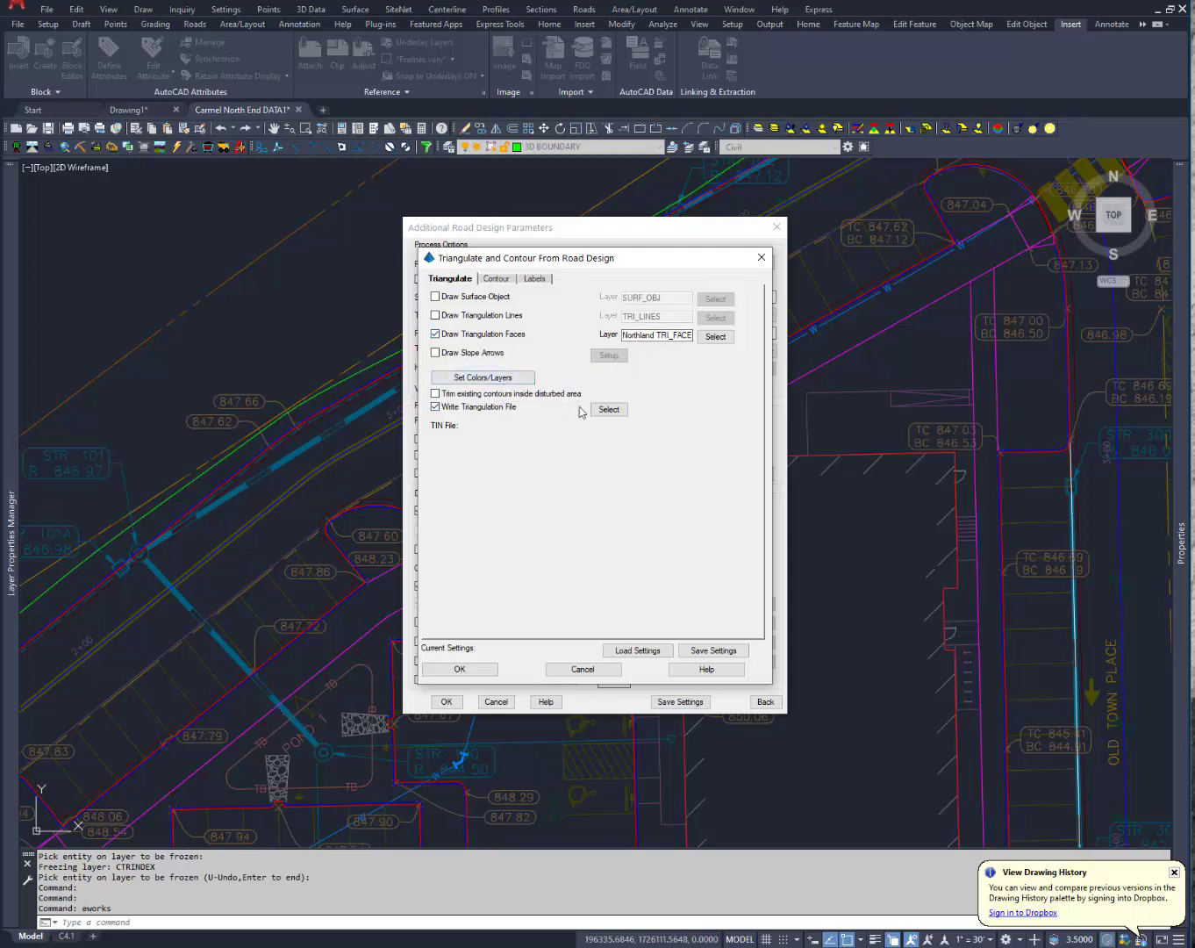
# Overwrite Northland.tin as the triangulation file and run the road design processing
pyautogui.click(608, 409)
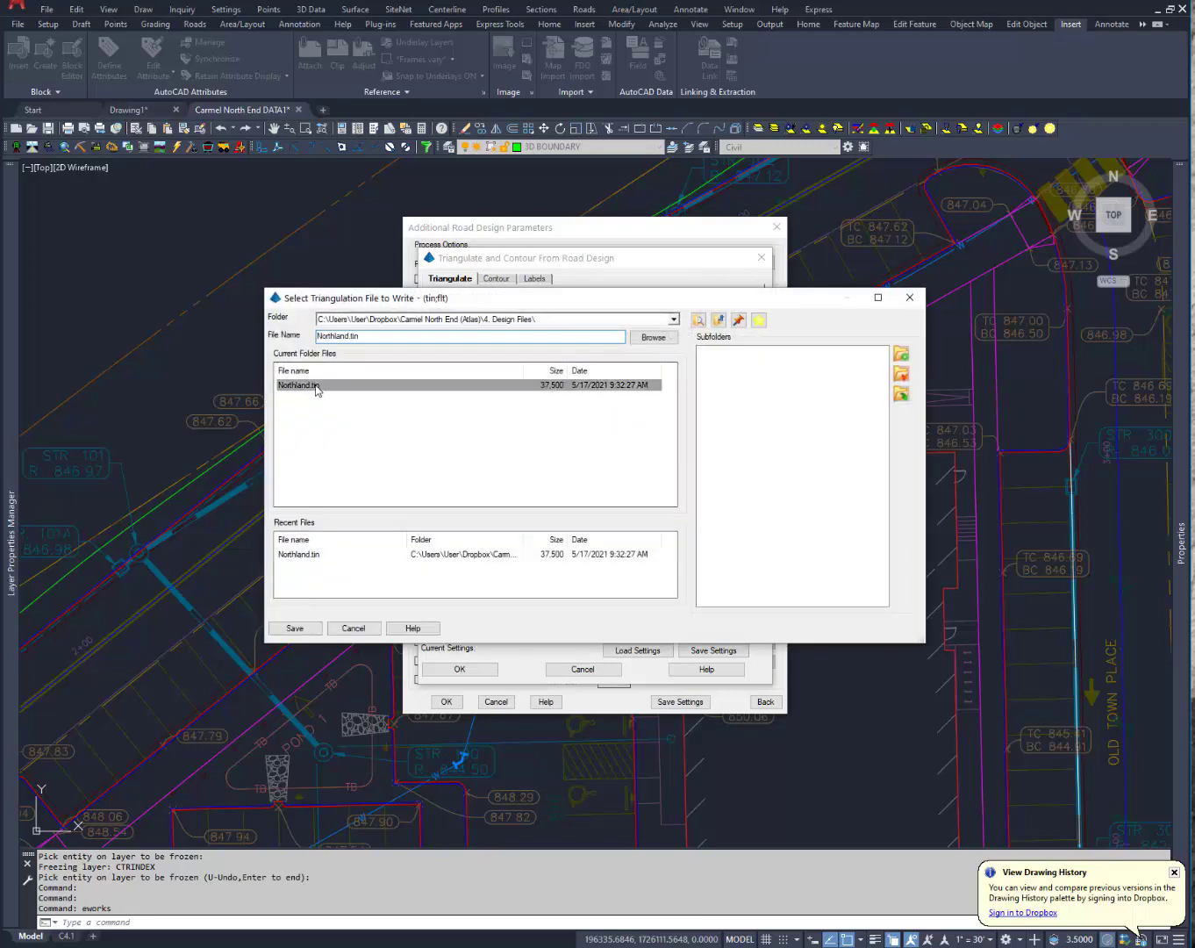
pyautogui.click(295, 627)
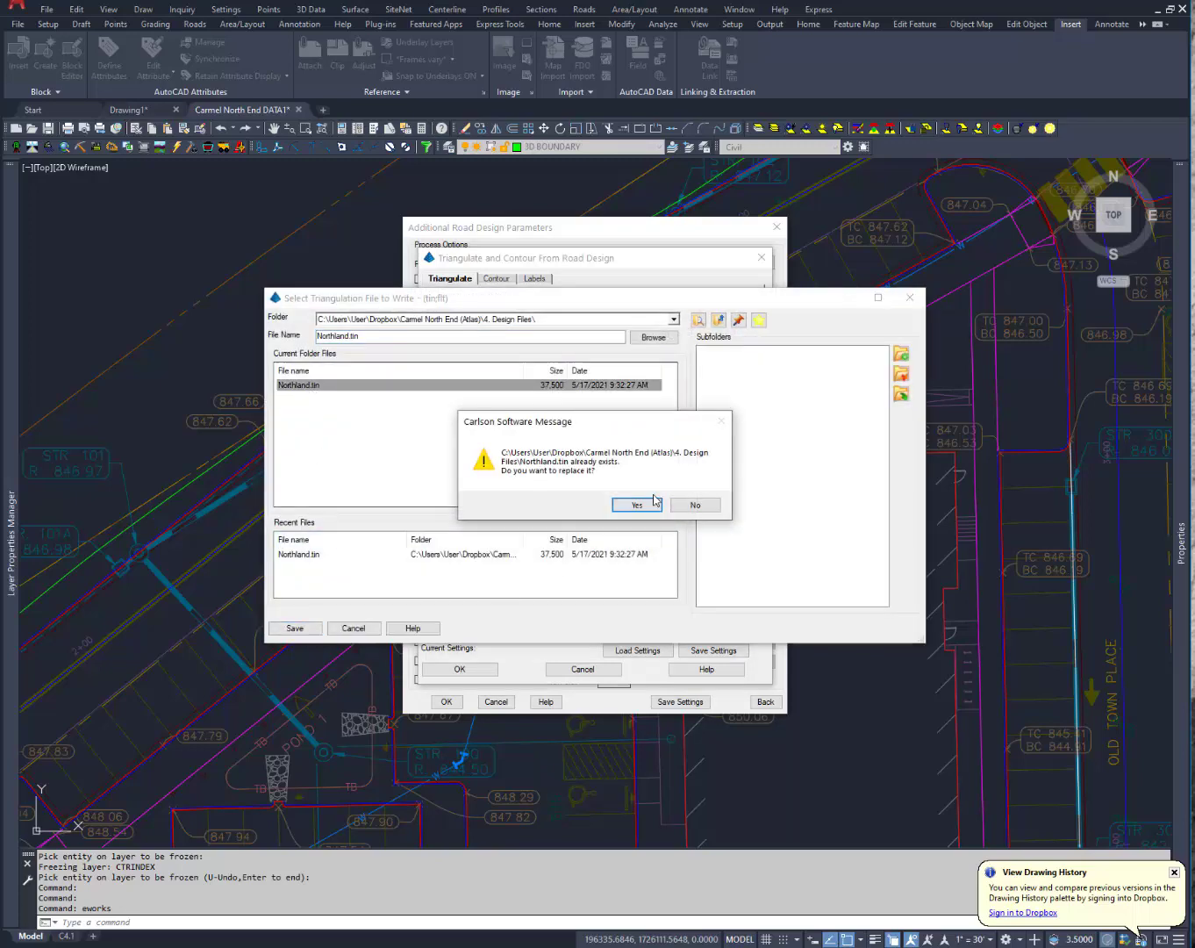
pyautogui.click(636, 505)
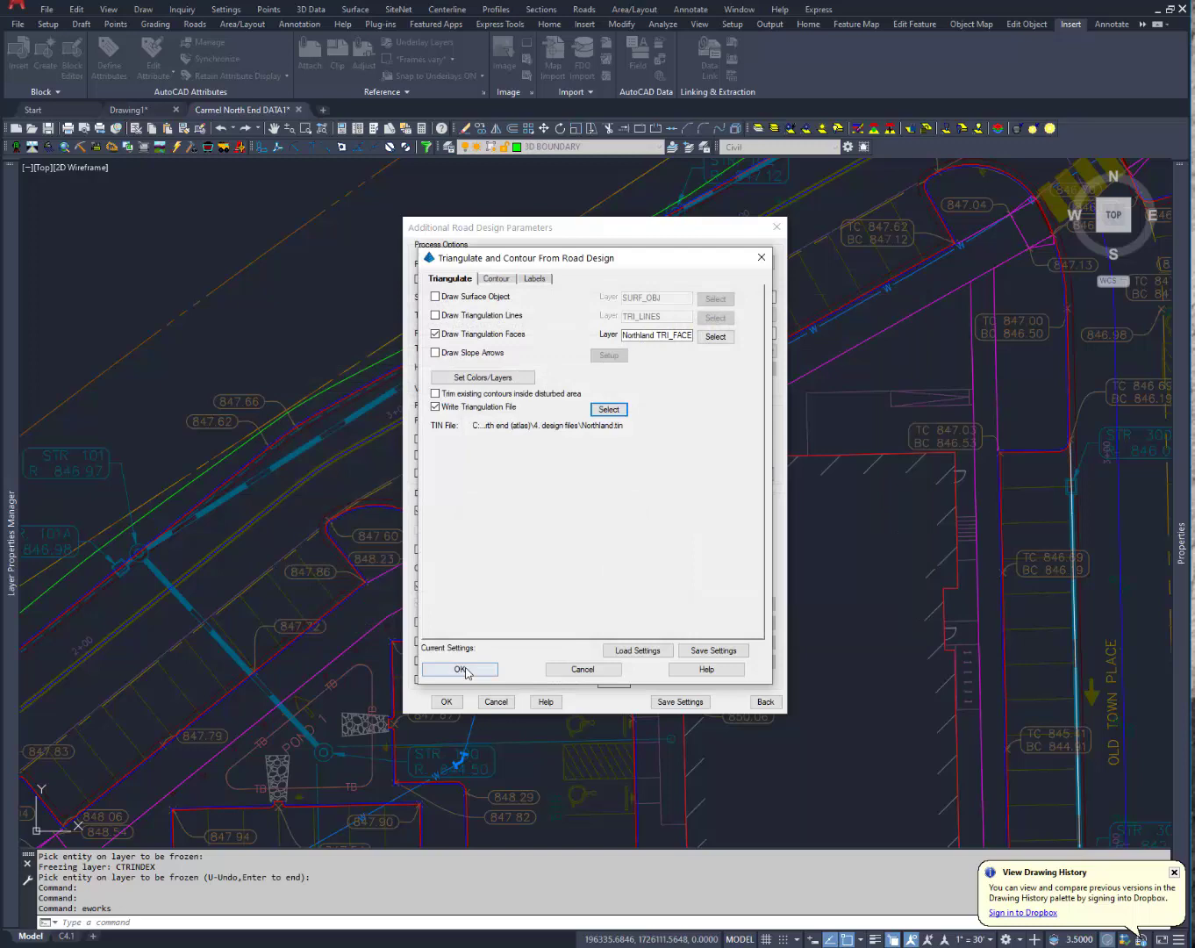
pyautogui.click(460, 669)
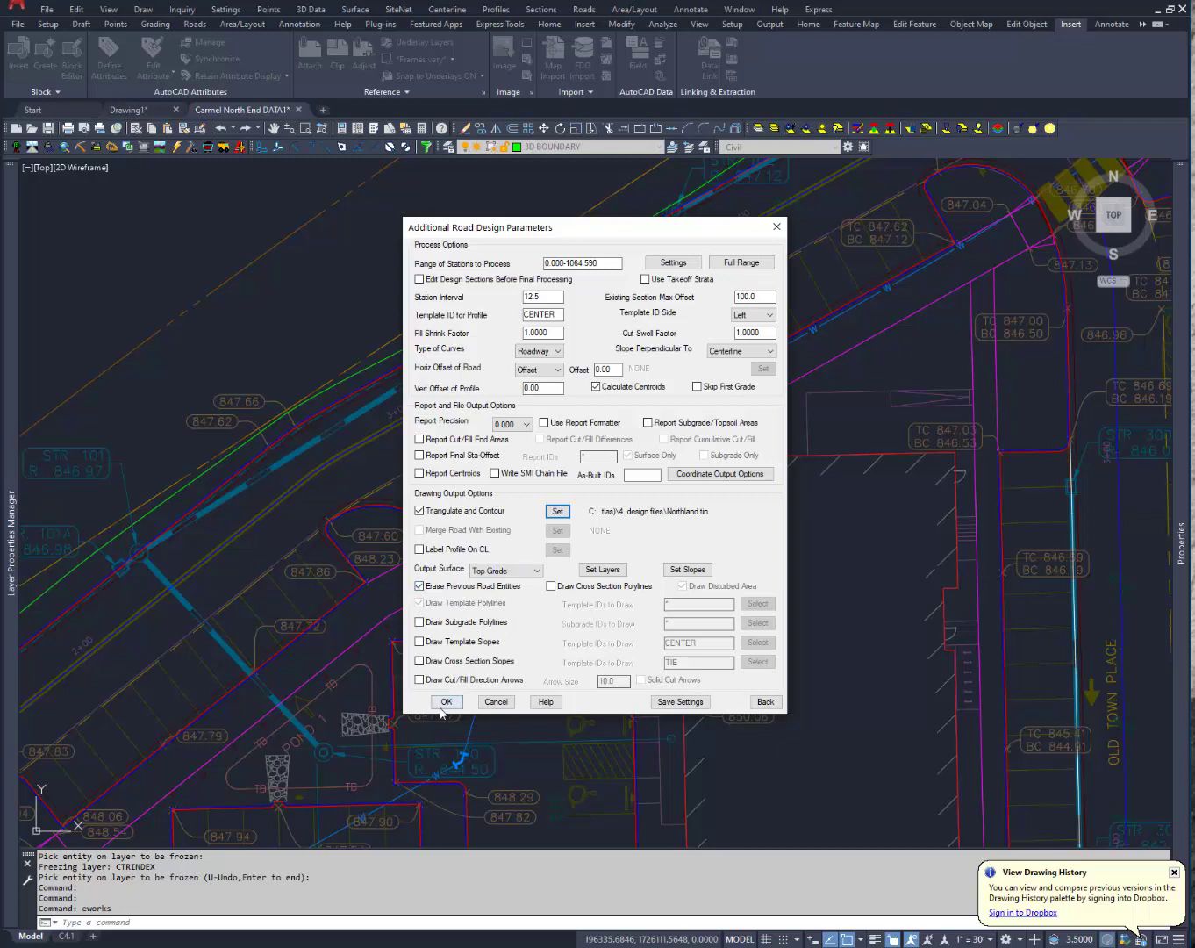
pyautogui.click(446, 701)
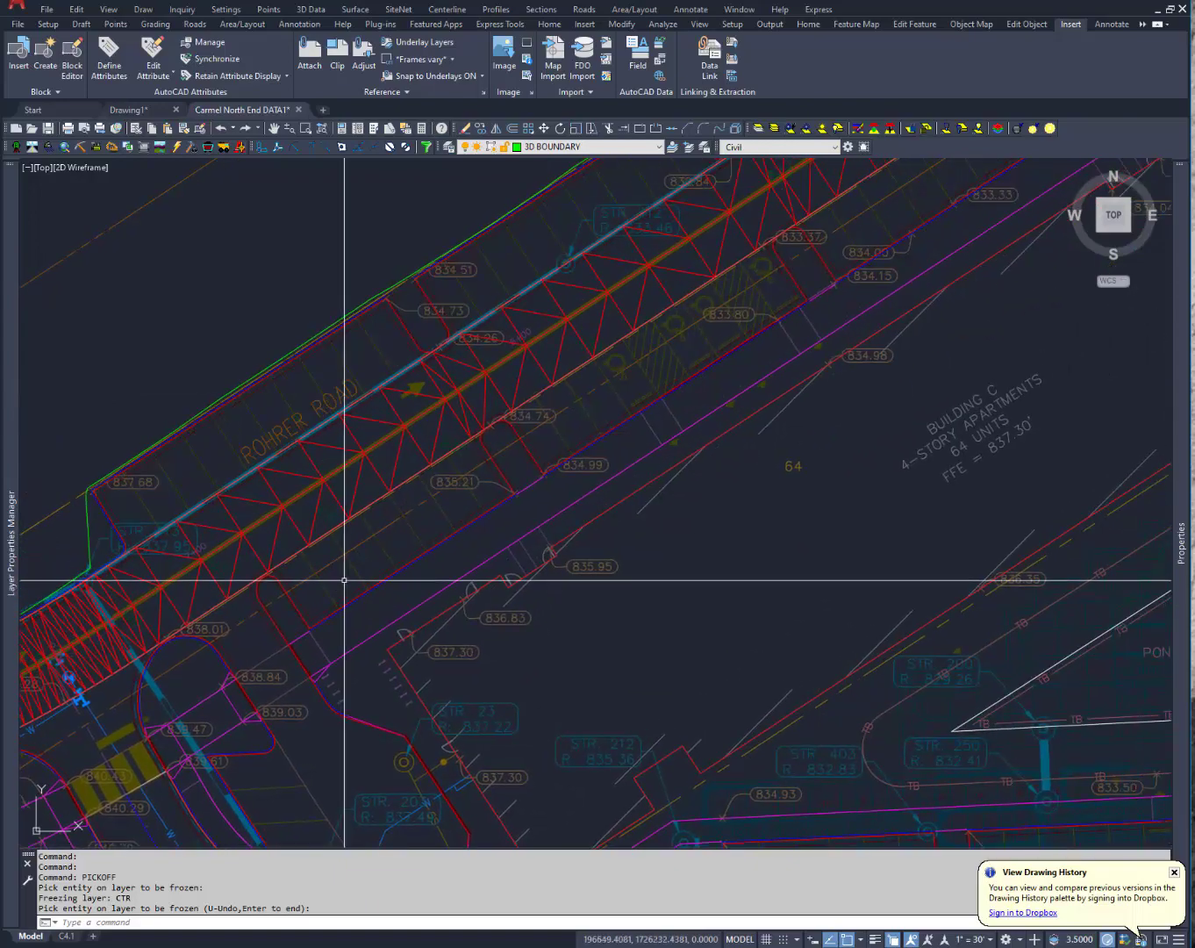
pyautogui.moveTo(409, 507)
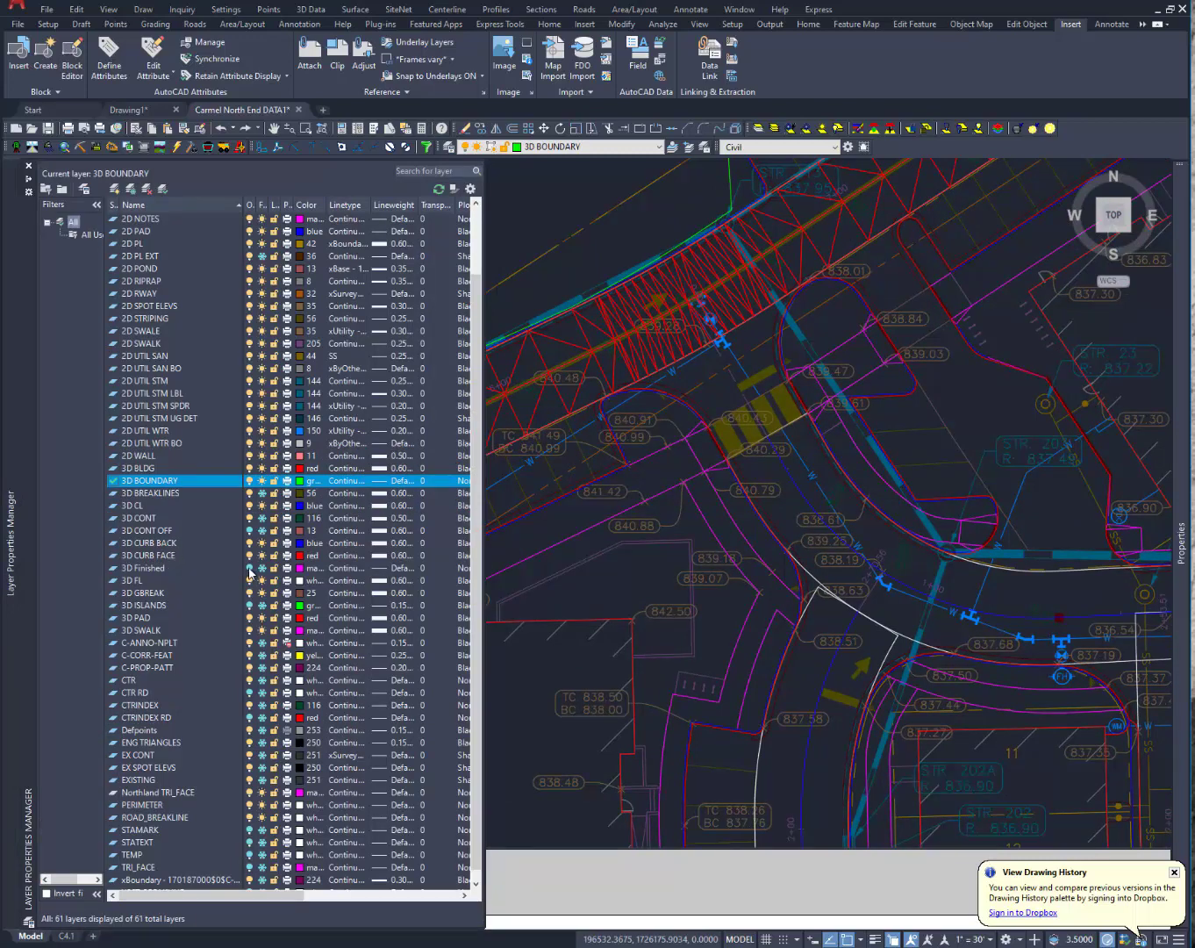
# Turn on the 3D Finished layer in the Layer Properties Manager
pyautogui.click(154, 567)
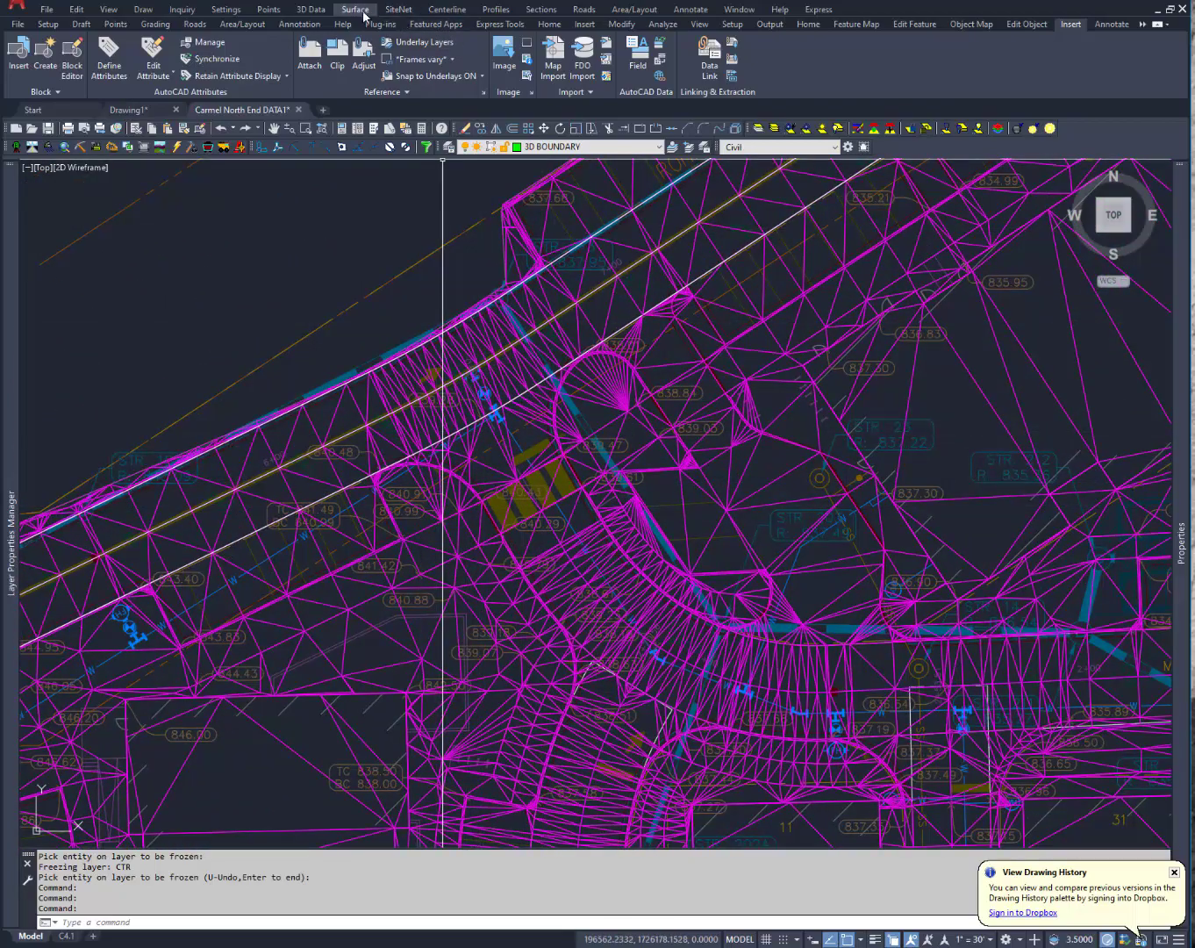
pyautogui.click(355, 9)
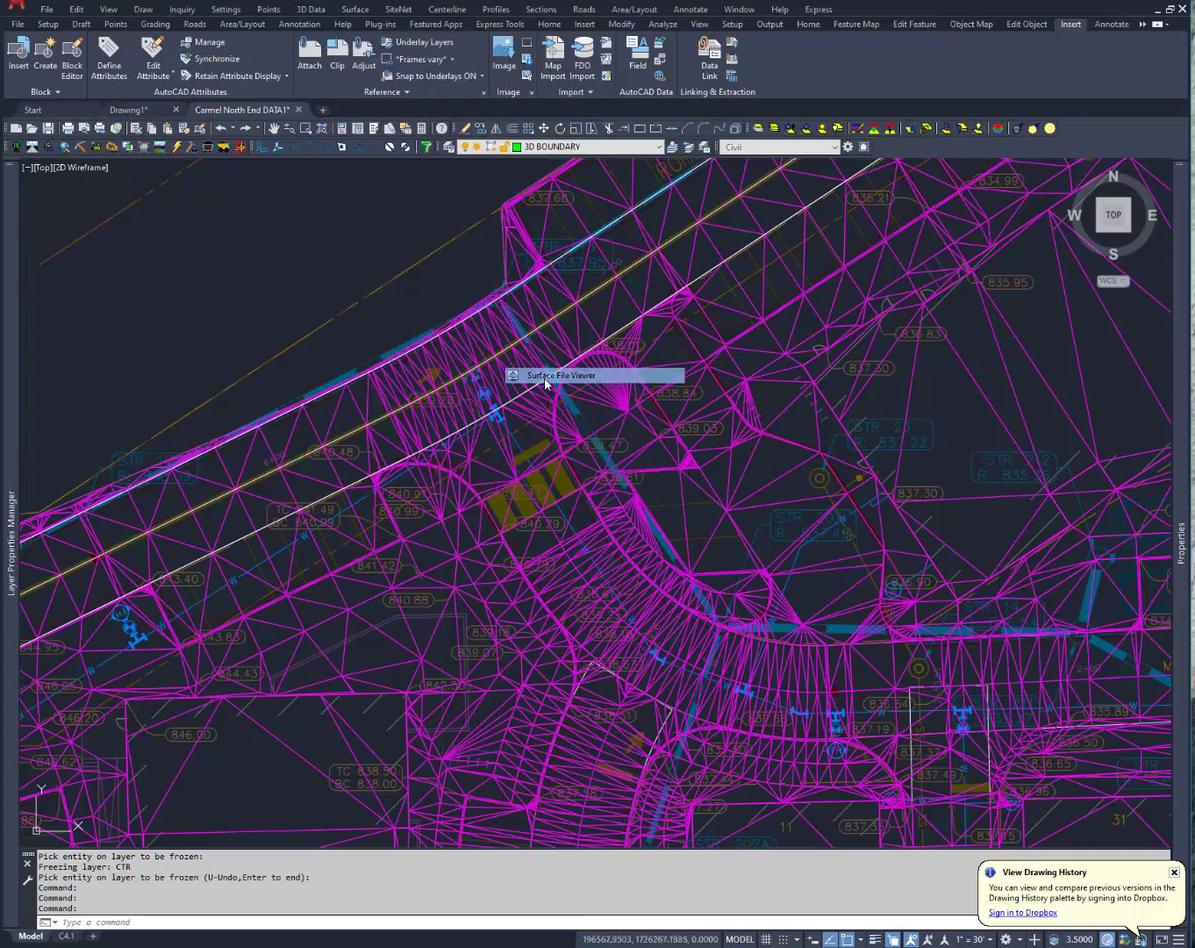
pyautogui.click(513, 375)
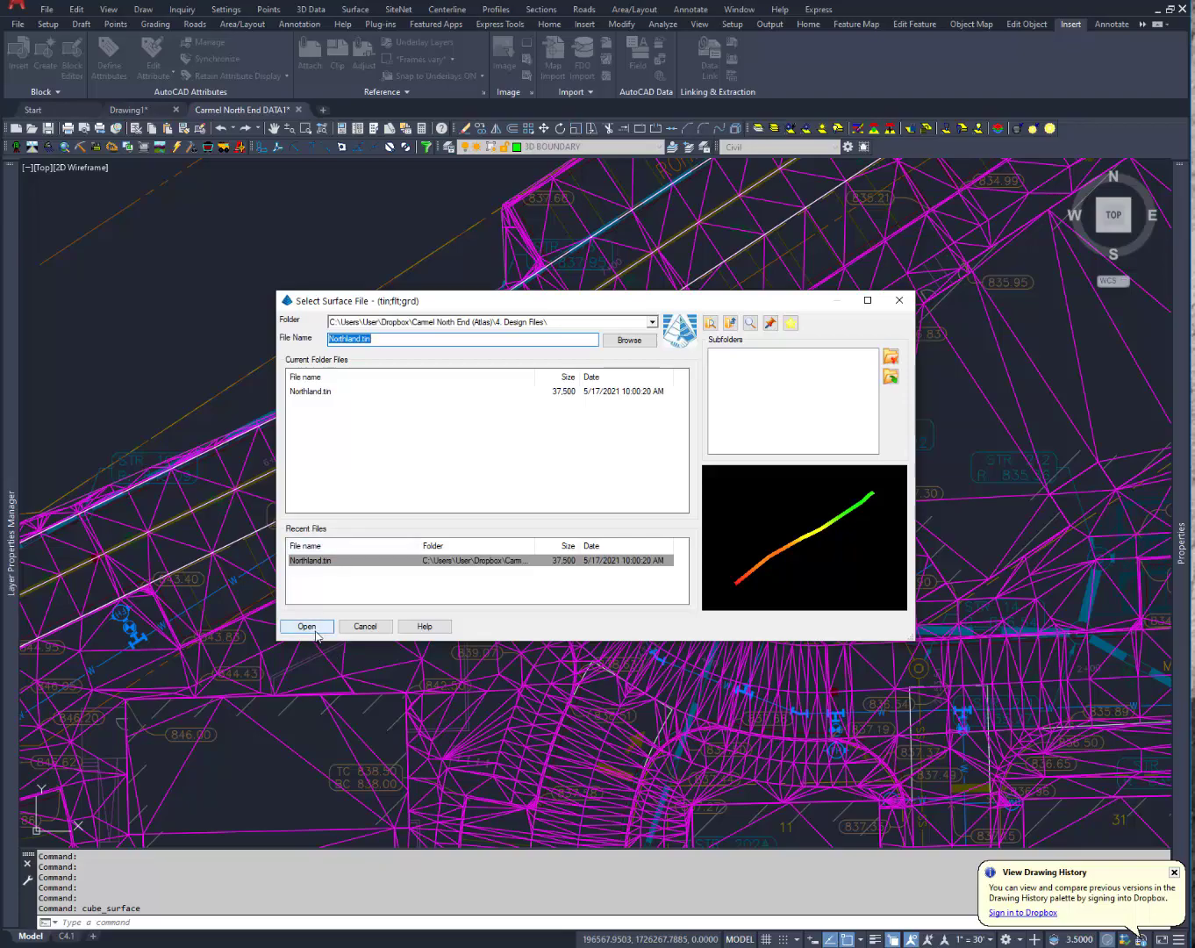
pyautogui.click(306, 626)
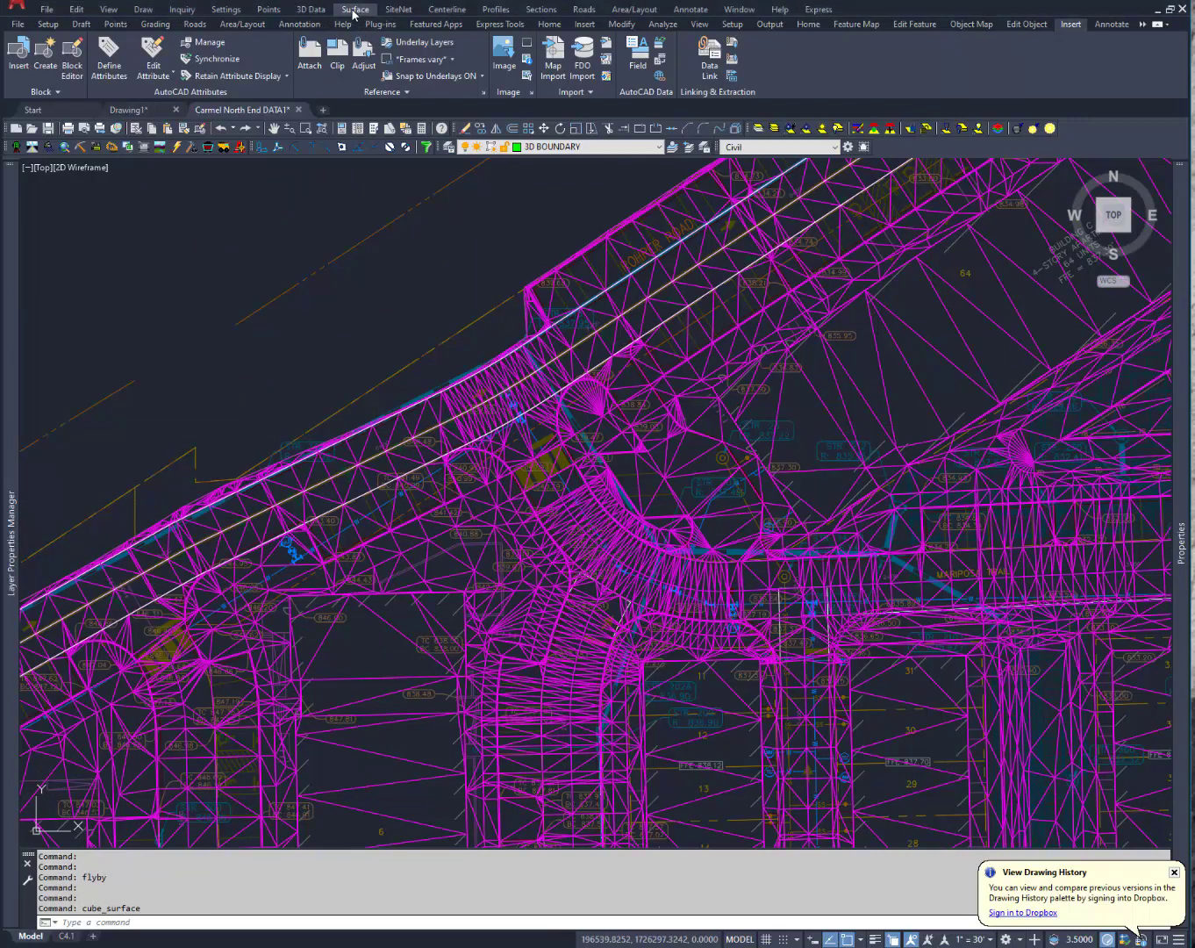
# Load Carmel North End FG 20201223.tin from Today's Progress into the Surface File Viewer
pyautogui.click(355, 9)
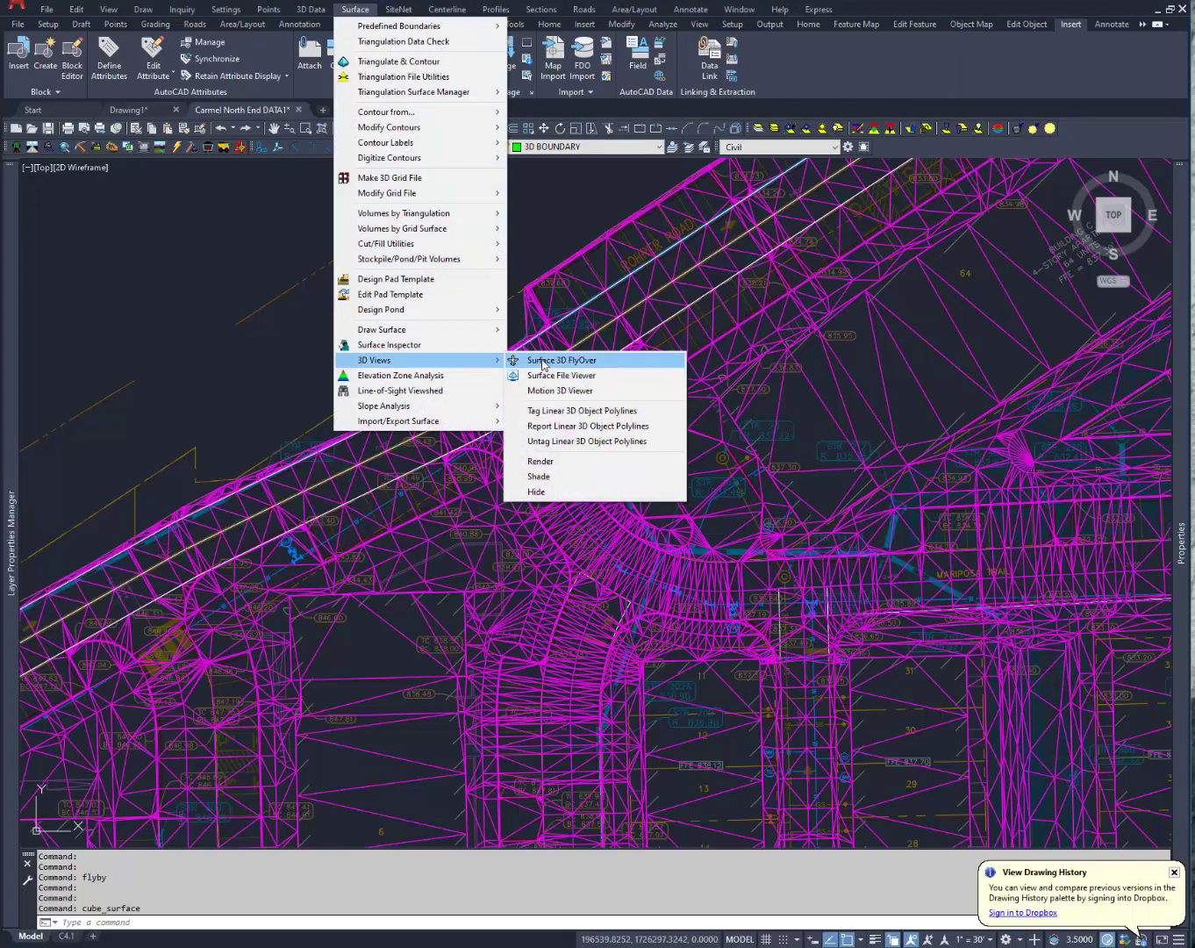
pyautogui.moveTo(563, 375)
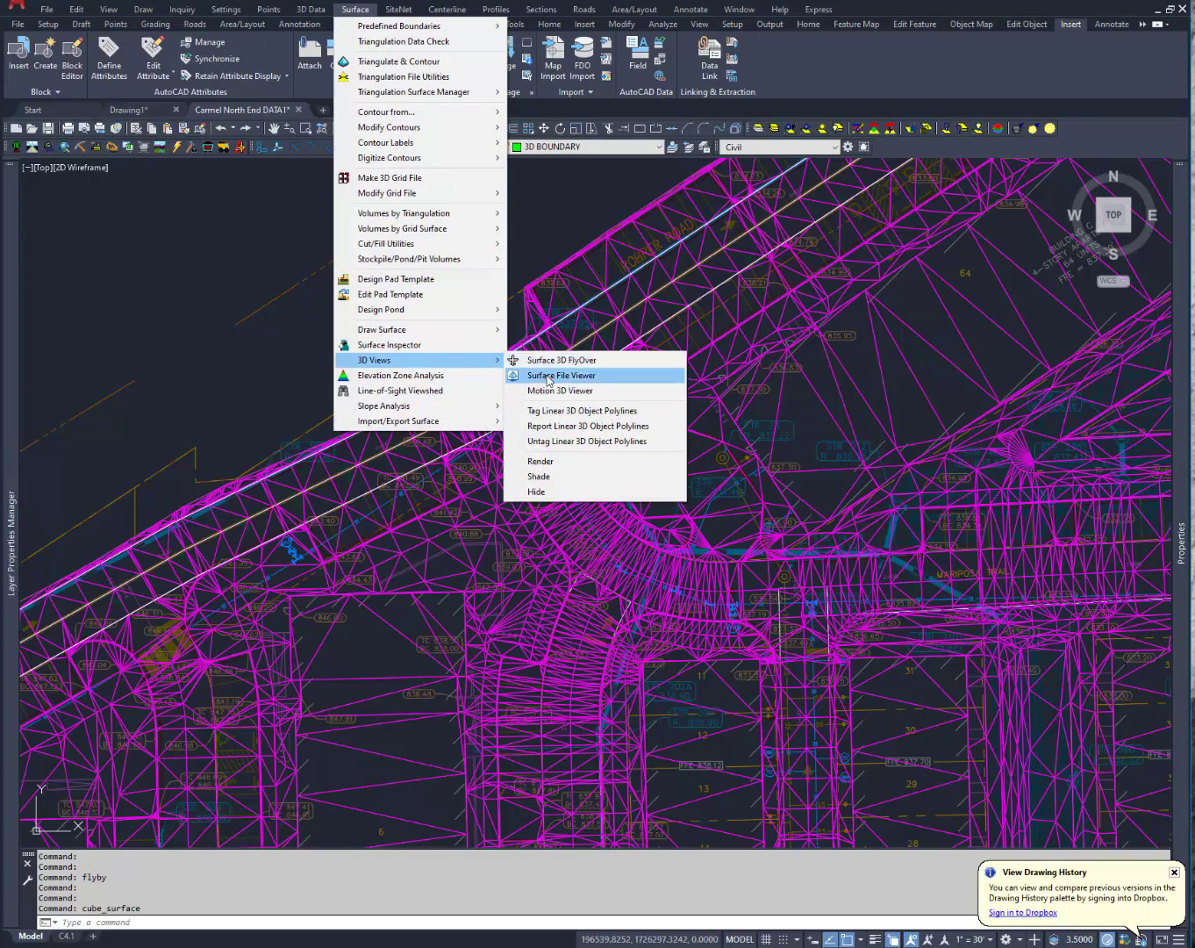
pyautogui.click(562, 375)
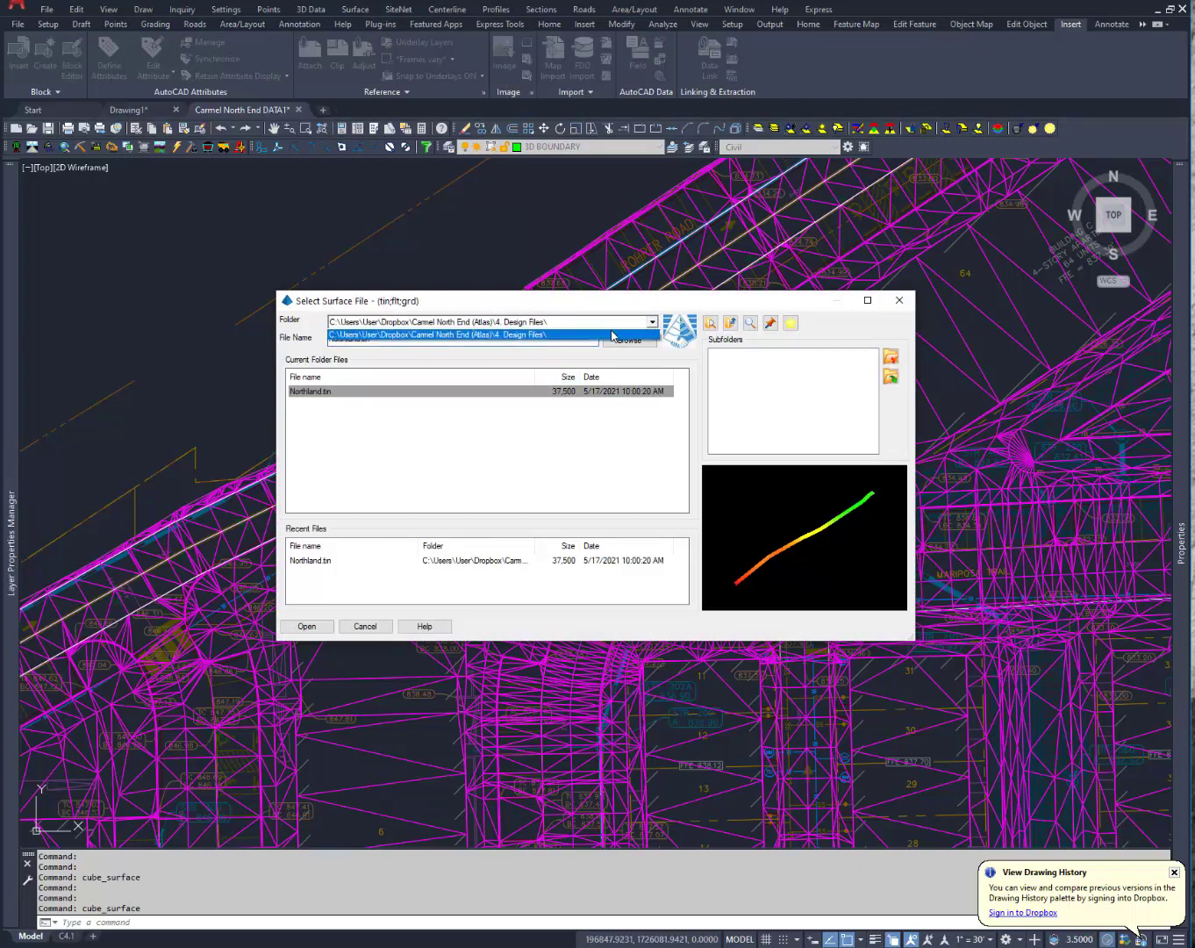
pyautogui.click(629, 340)
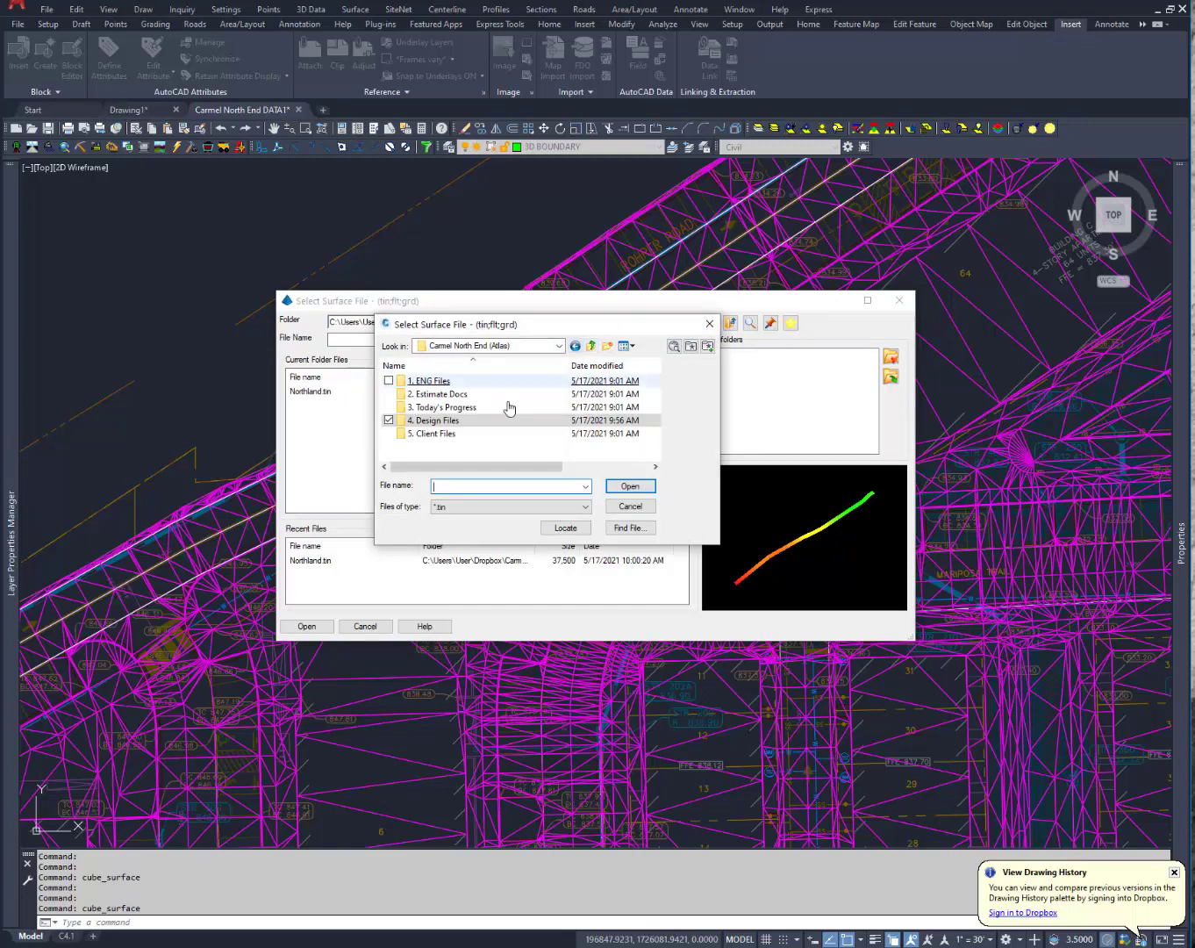
pyautogui.doubleClick(441, 406)
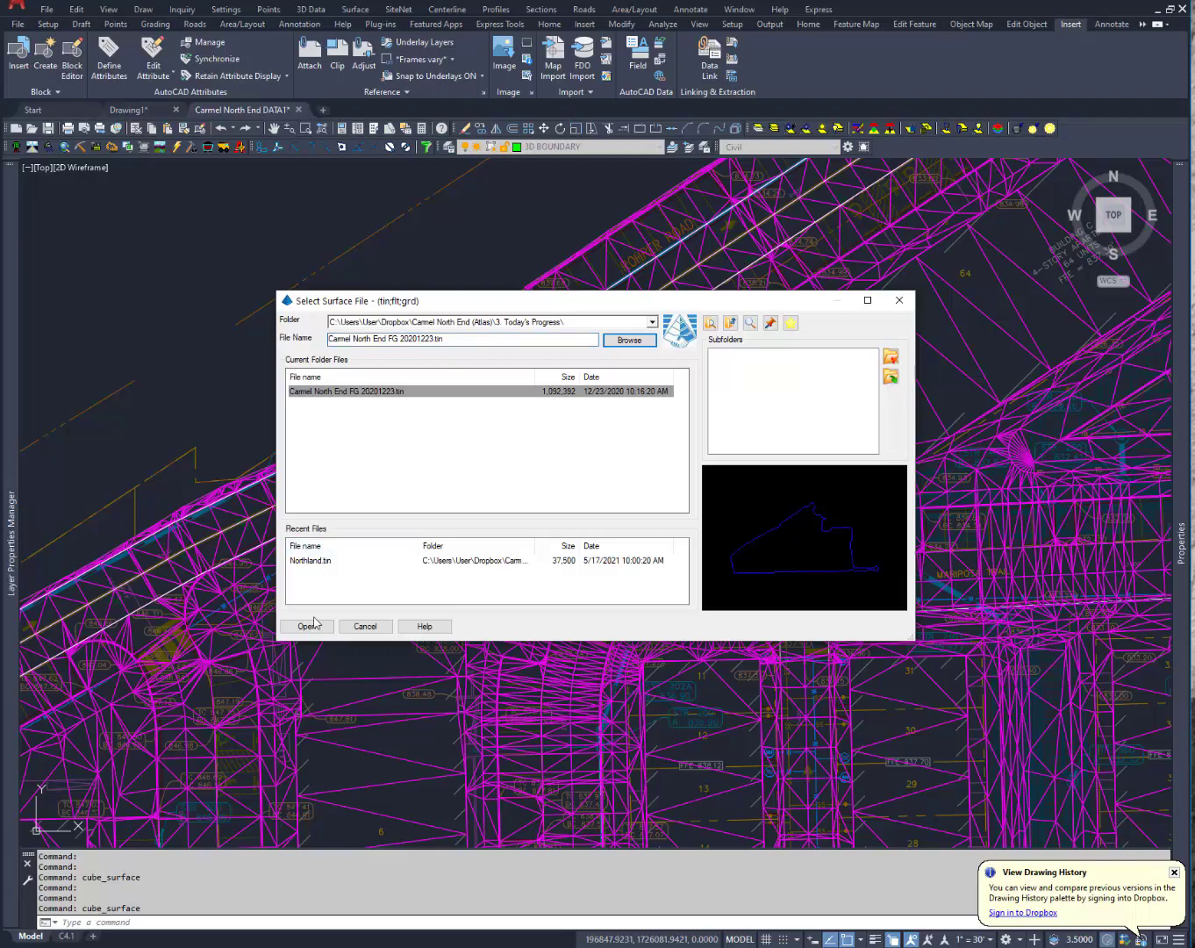
pyautogui.click(306, 626)
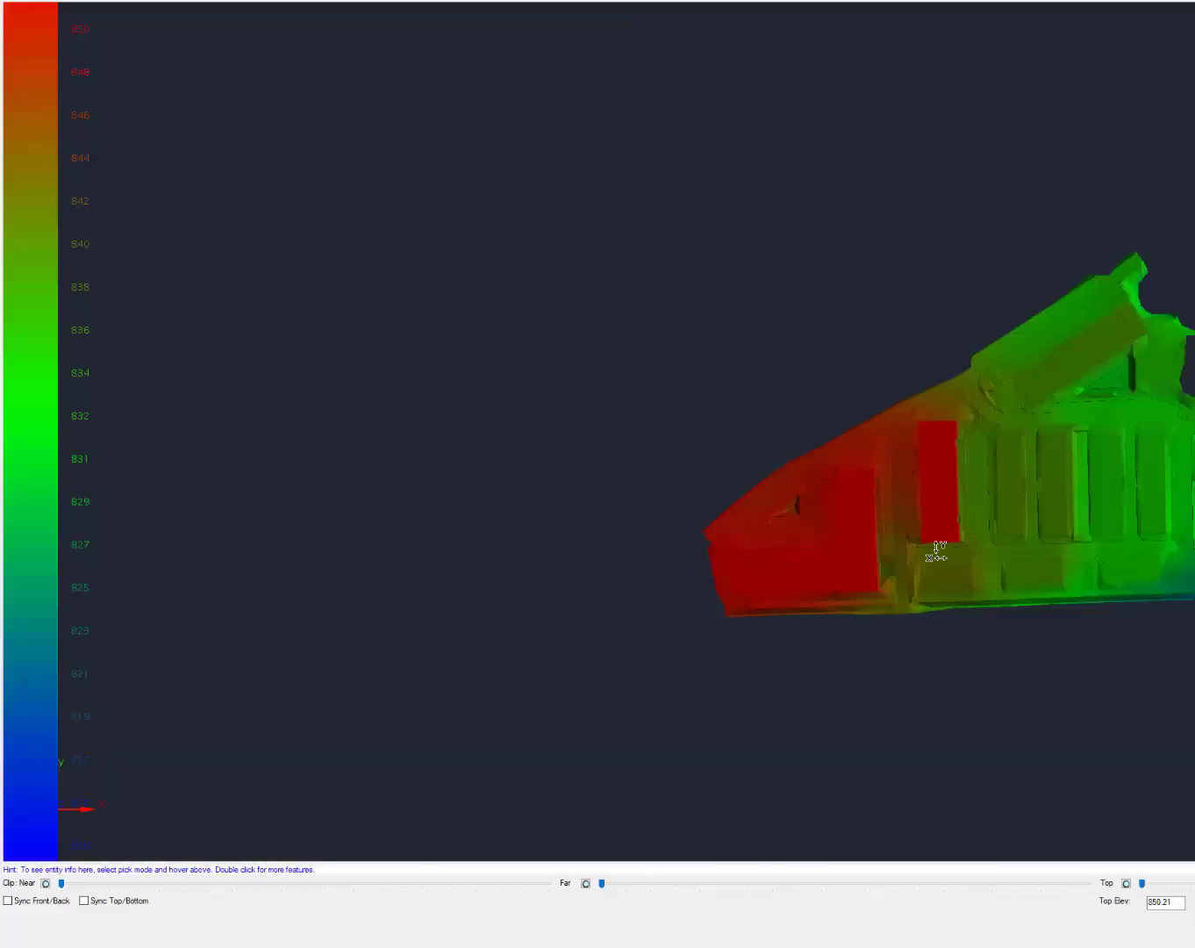
pyautogui.moveTo(936, 548); pyautogui.dragTo(400, 413)
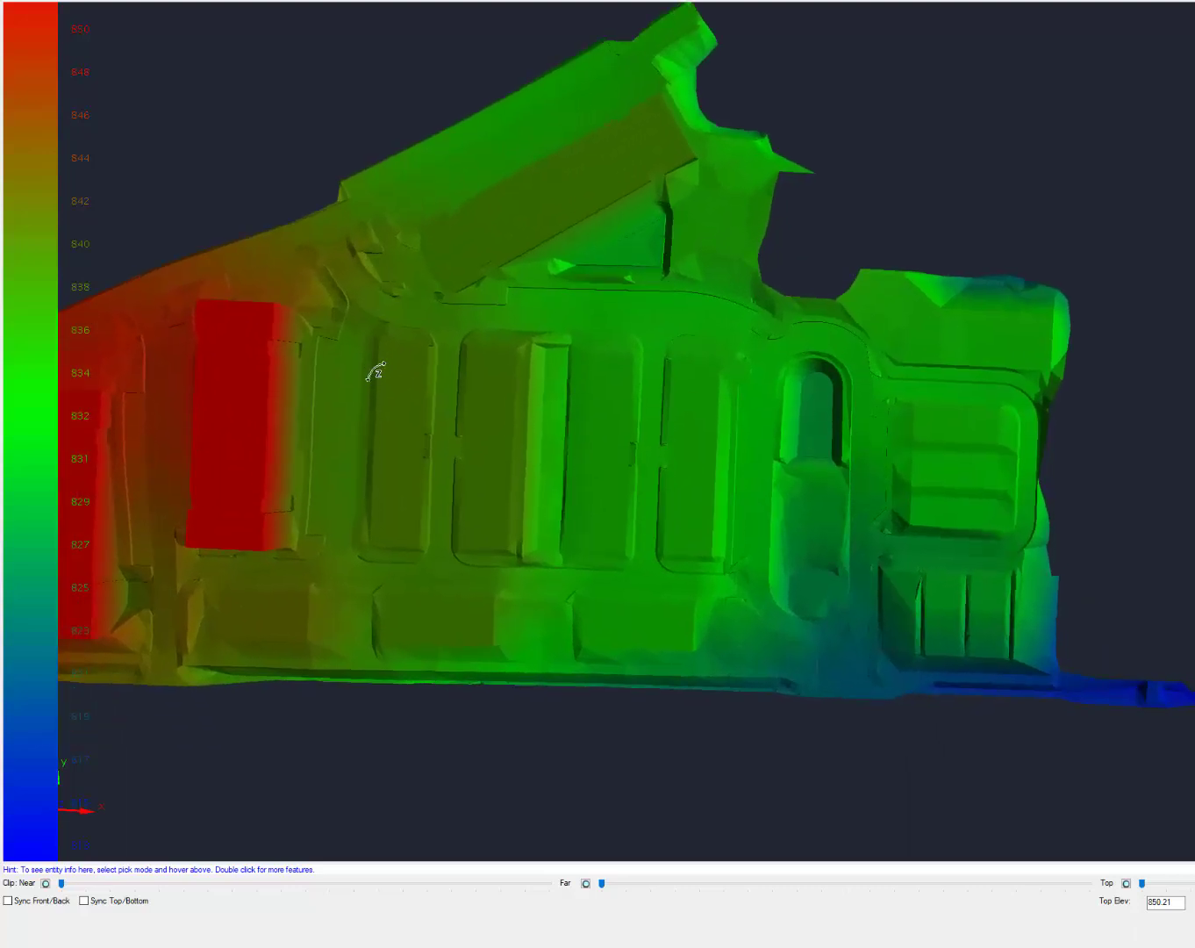
pyautogui.moveTo(376, 371); pyautogui.dragTo(558, 300)
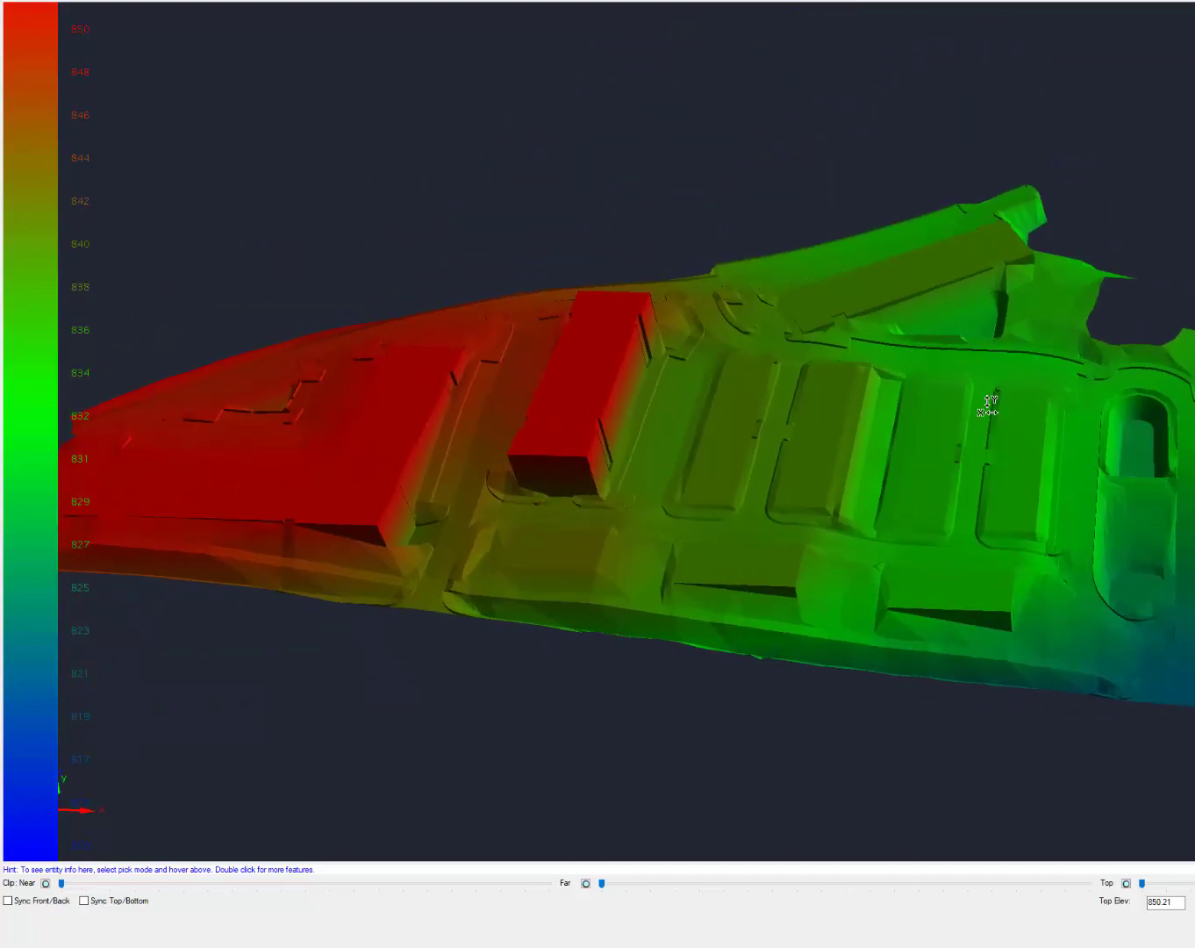
pyautogui.moveTo(988, 409); pyautogui.dragTo(794, 408)
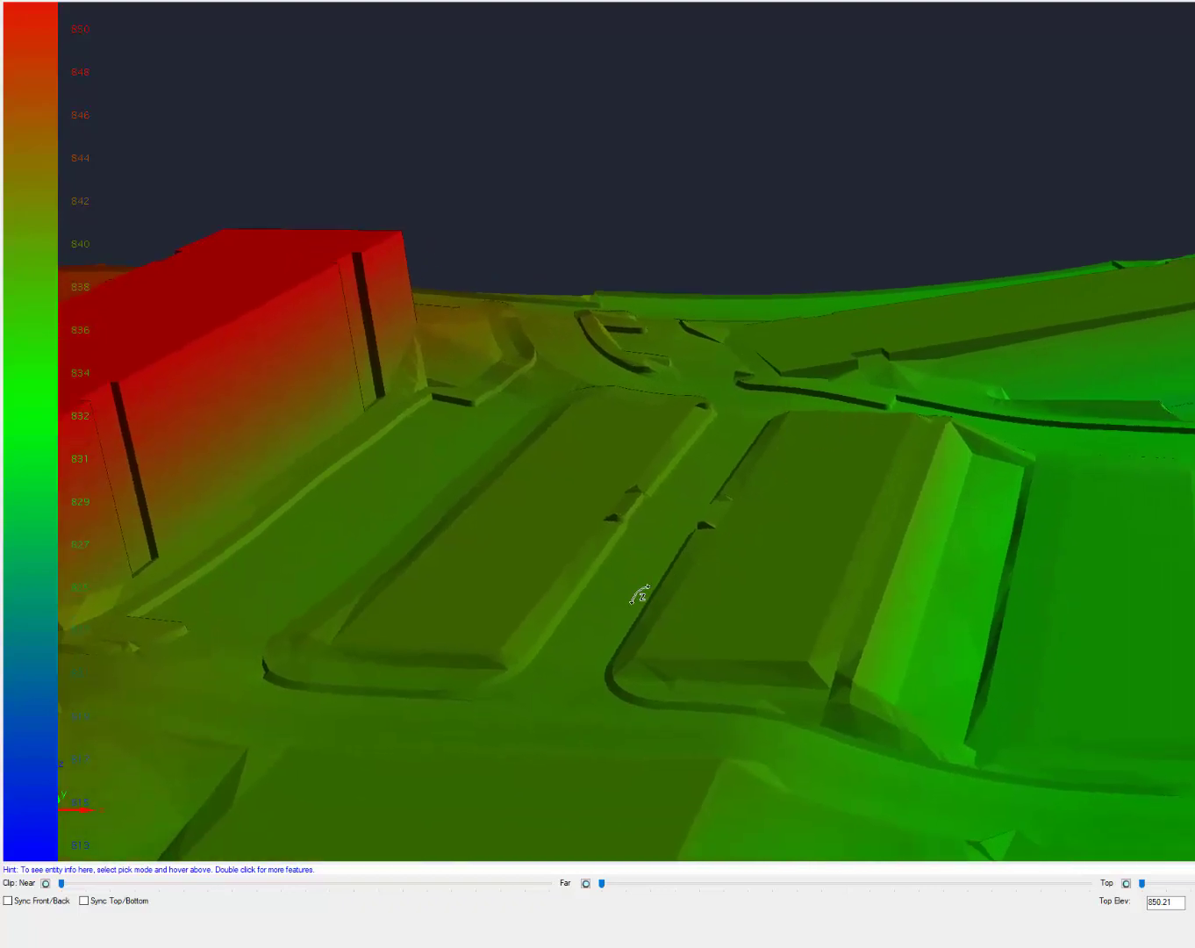
pyautogui.moveTo(638, 595); pyautogui.dragTo(693, 501)
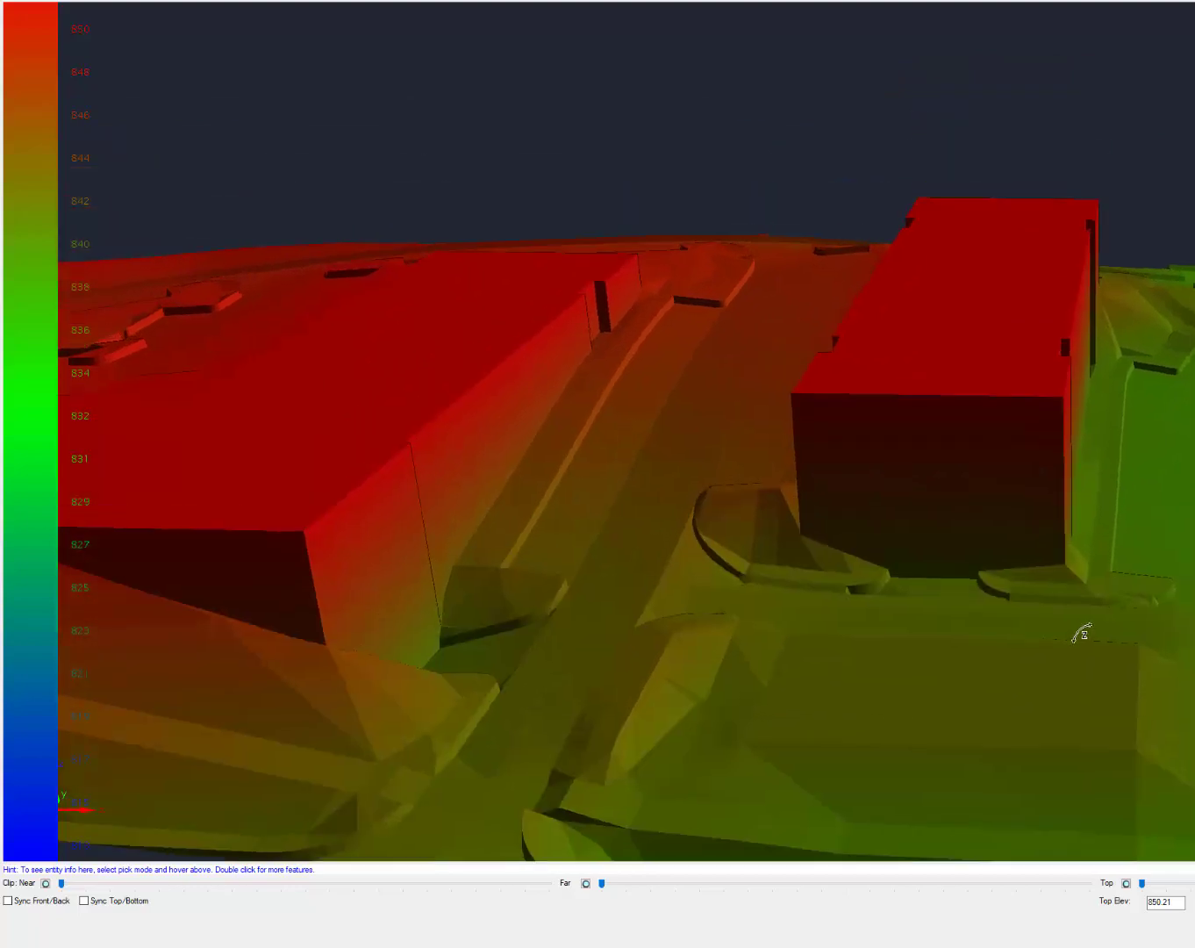
pyautogui.moveTo(706, 300)
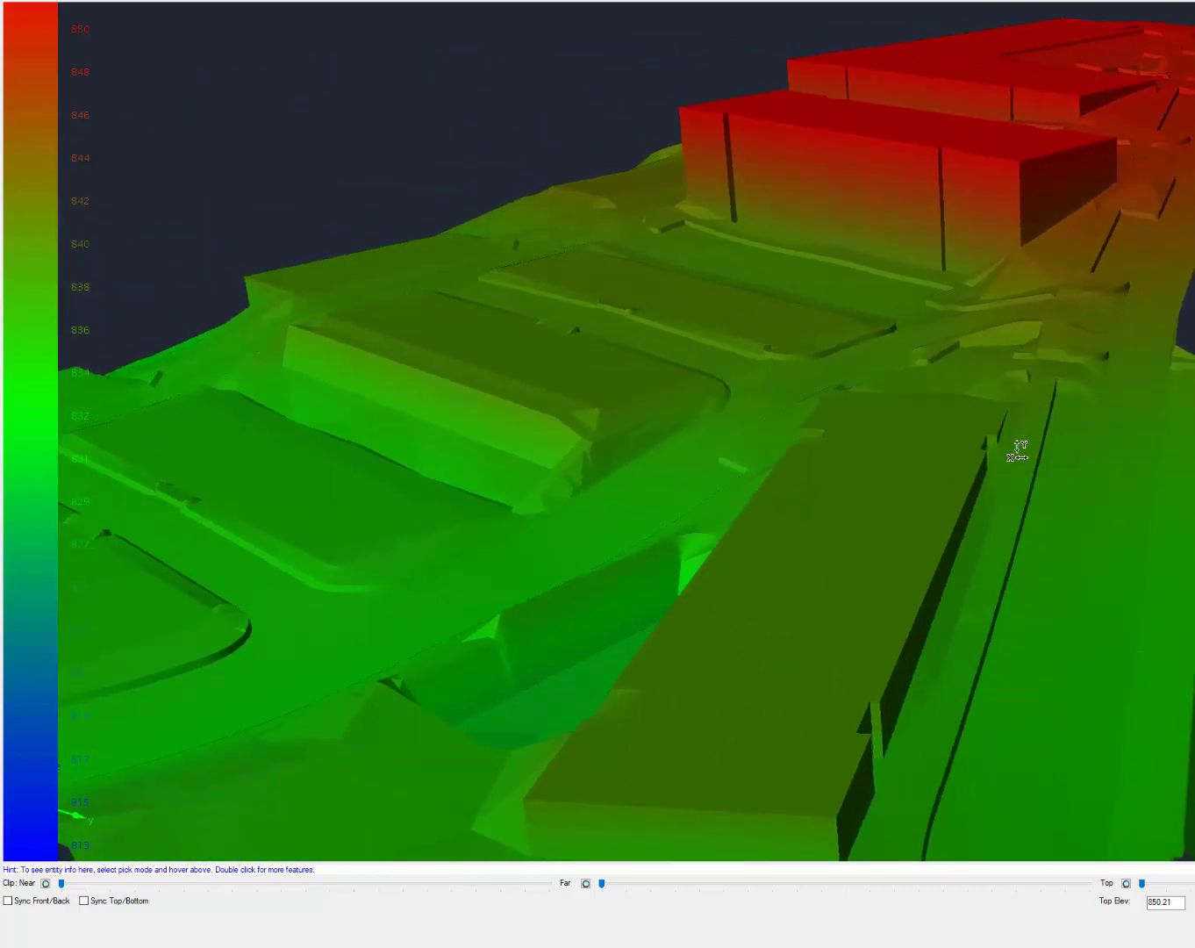
pyautogui.moveTo(693, 601)
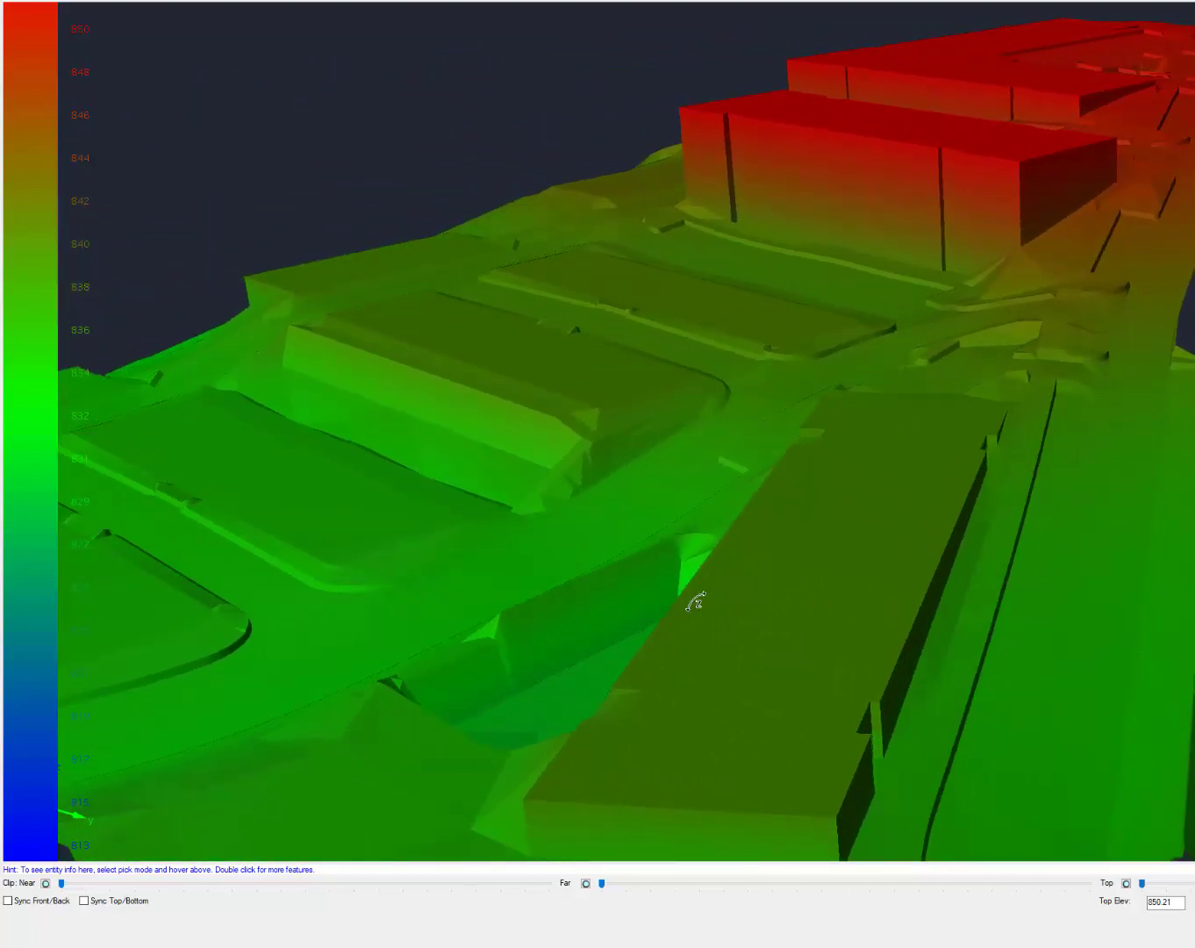